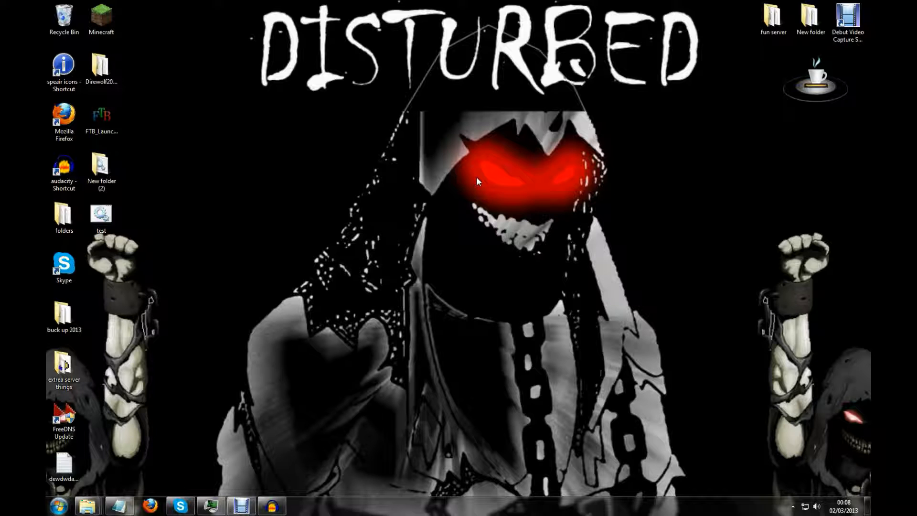
mouse_move(553, 161)
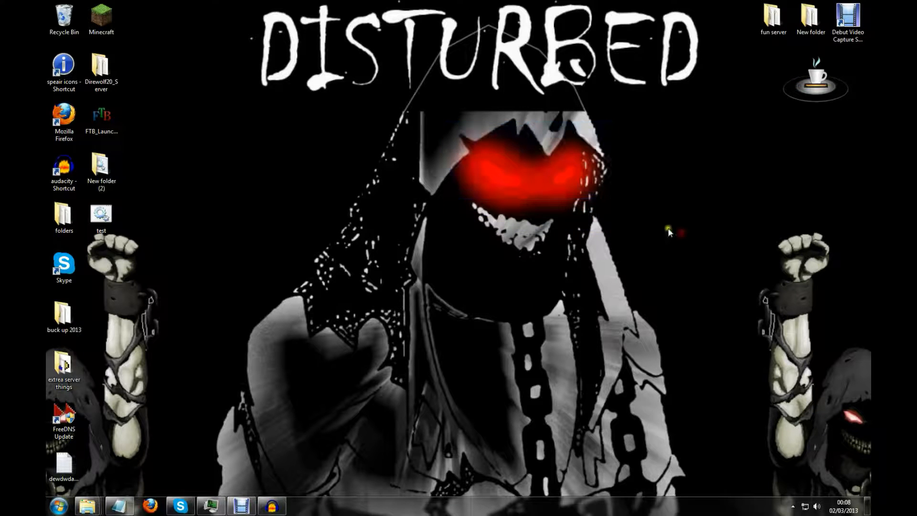
mouse_move(757, 286)
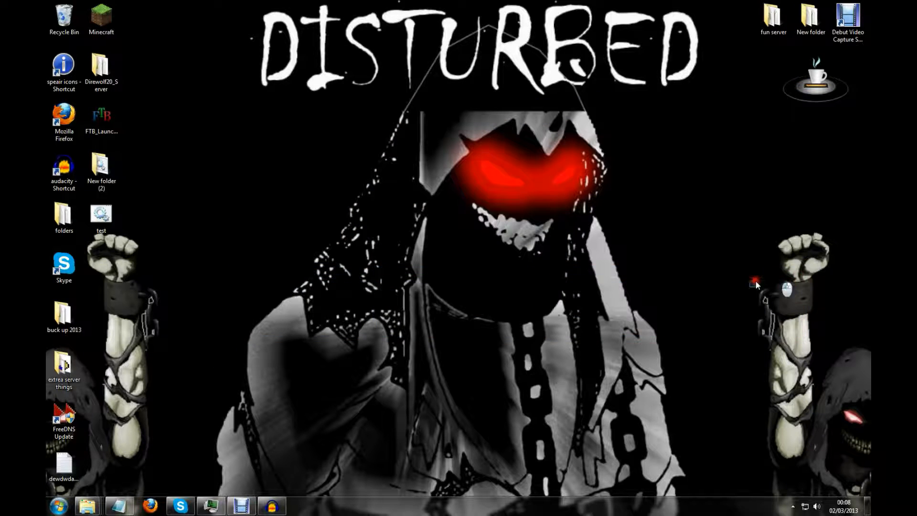
mouse_move(427, 182)
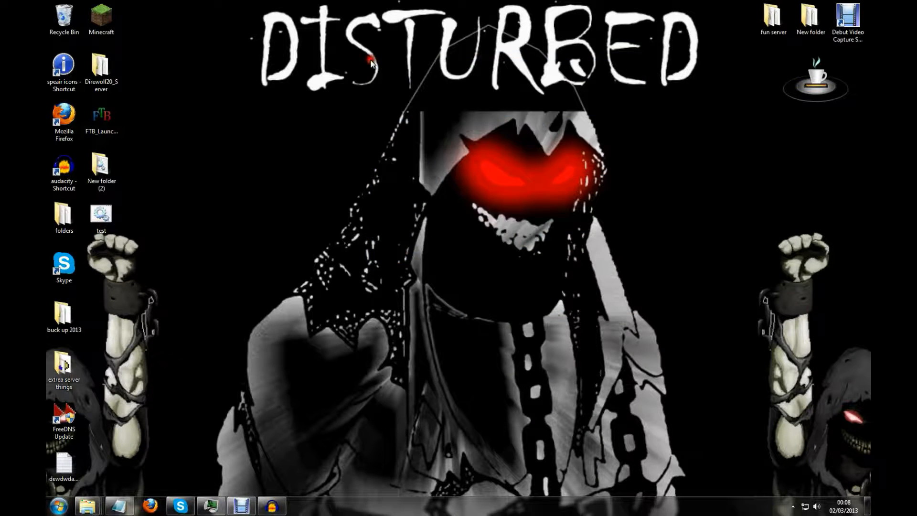
mouse_move(594, 316)
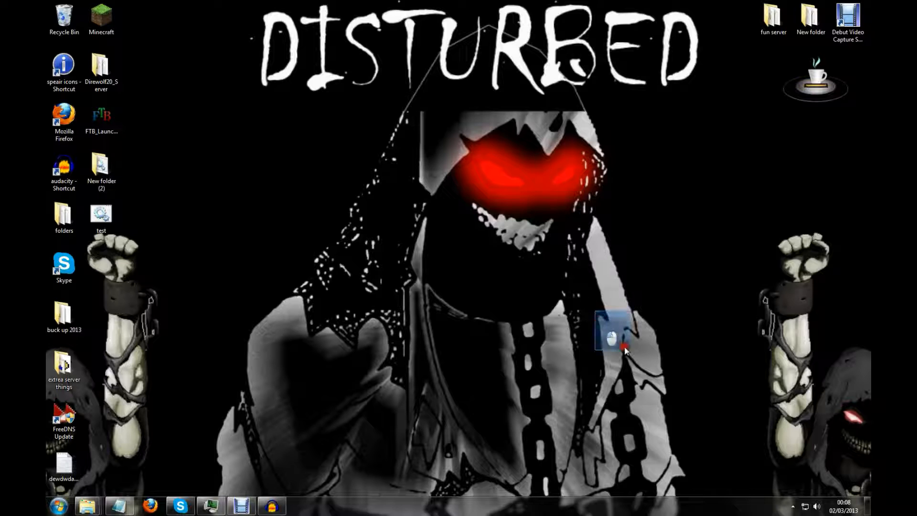
mouse_move(225, 276)
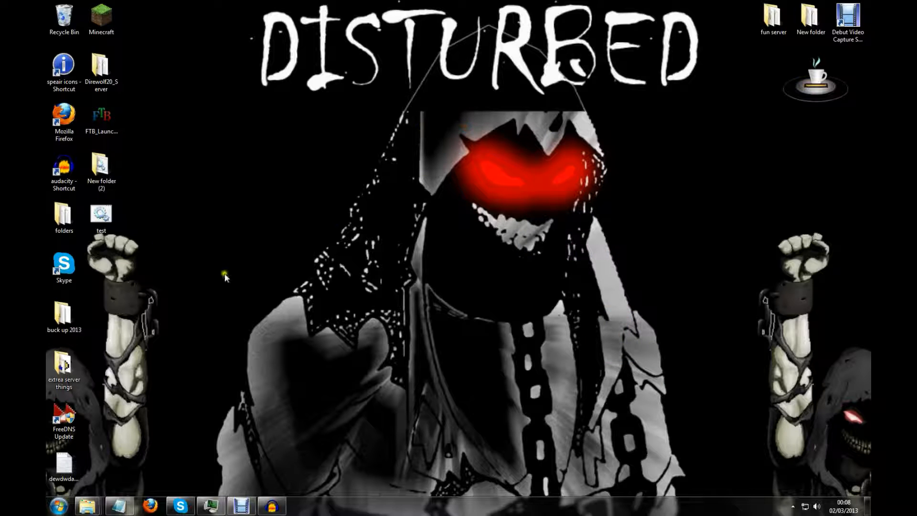
mouse_move(243, 237)
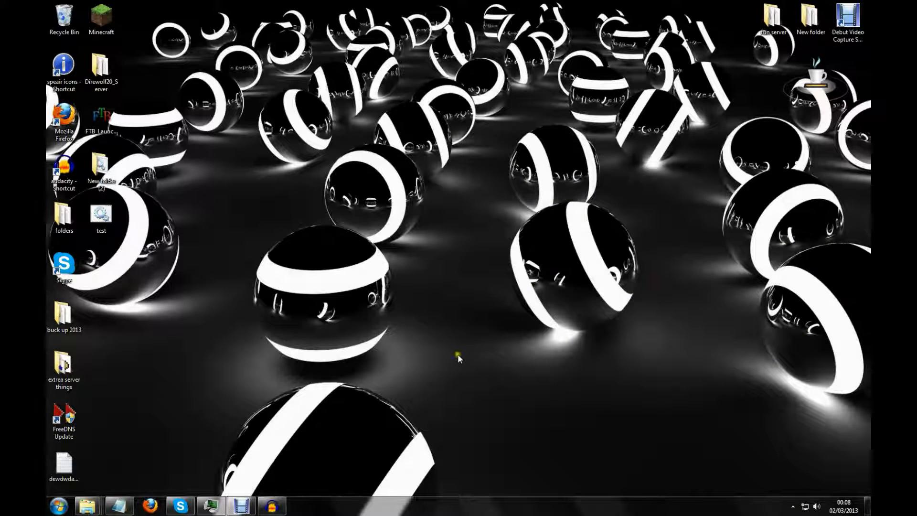
- Open the existing test backup script, then start a new blank Notepad document
left_click(101, 216)
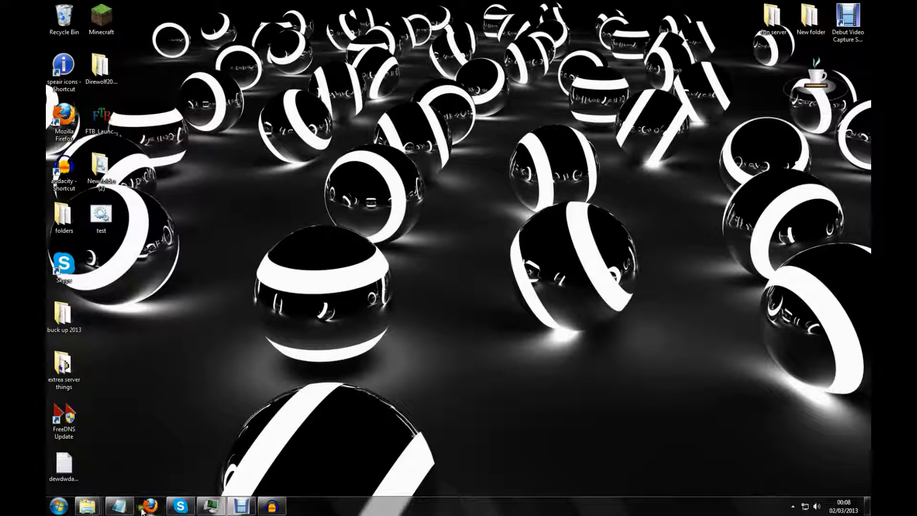
double_click(101, 214)
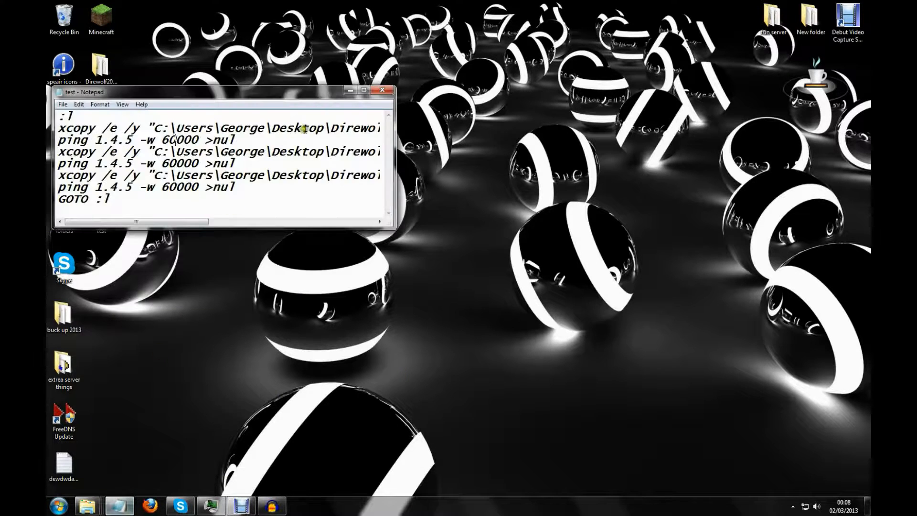
left_click(57, 505)
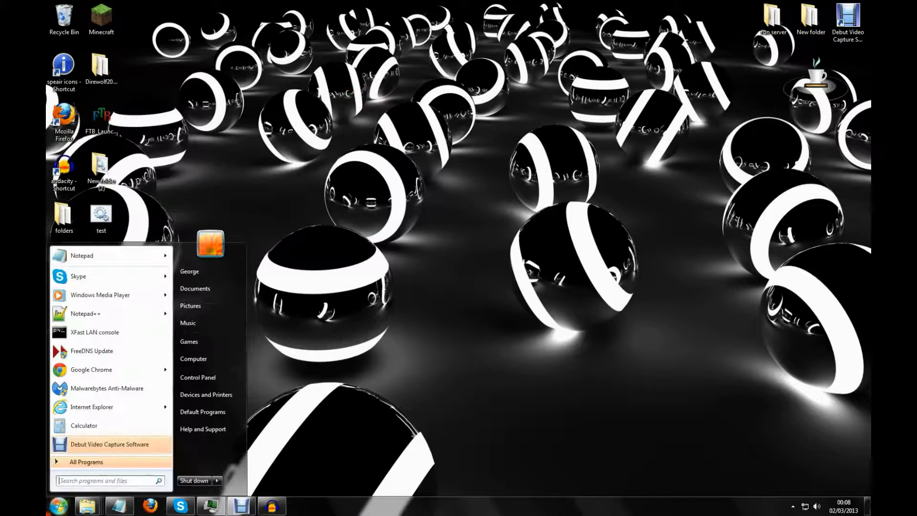
left_click(81, 256)
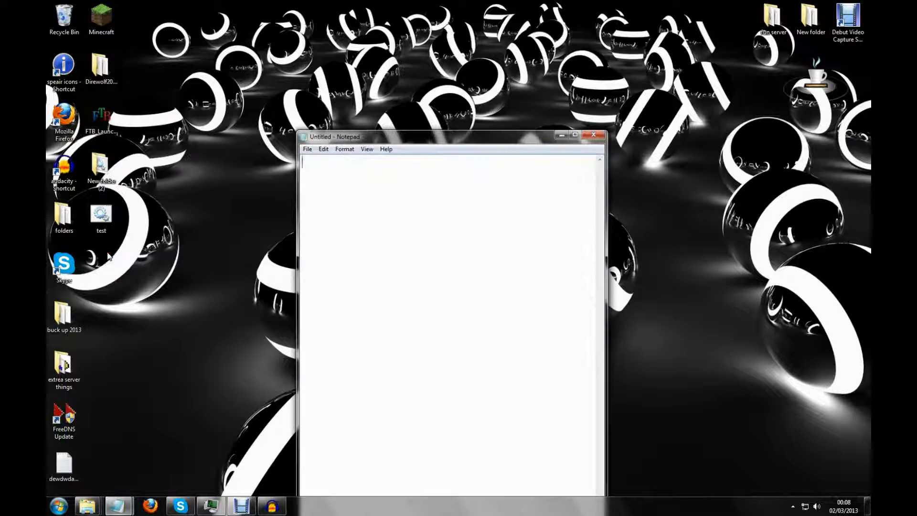
mouse_move(360, 227)
type(":7")
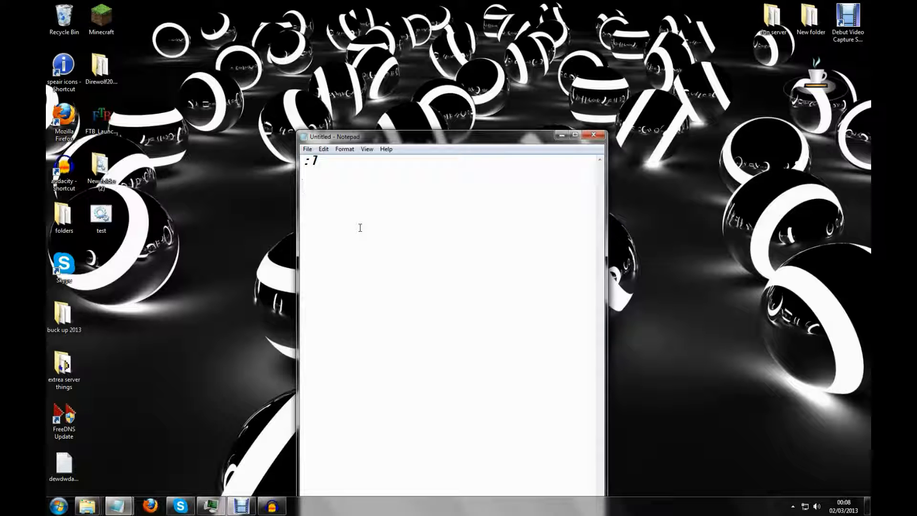
- Type the :1 label, a GOTO 1 line and an unfinished xcopy /c line
type("GOTO")
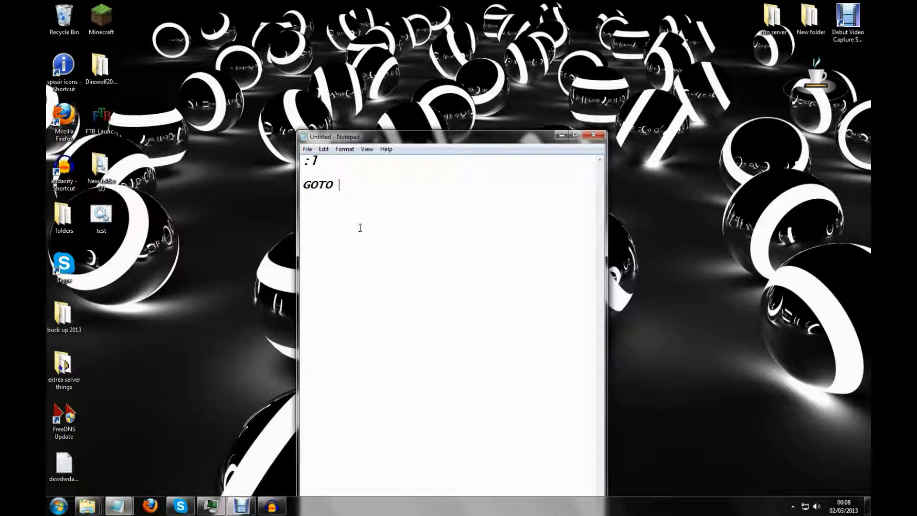
type("1")
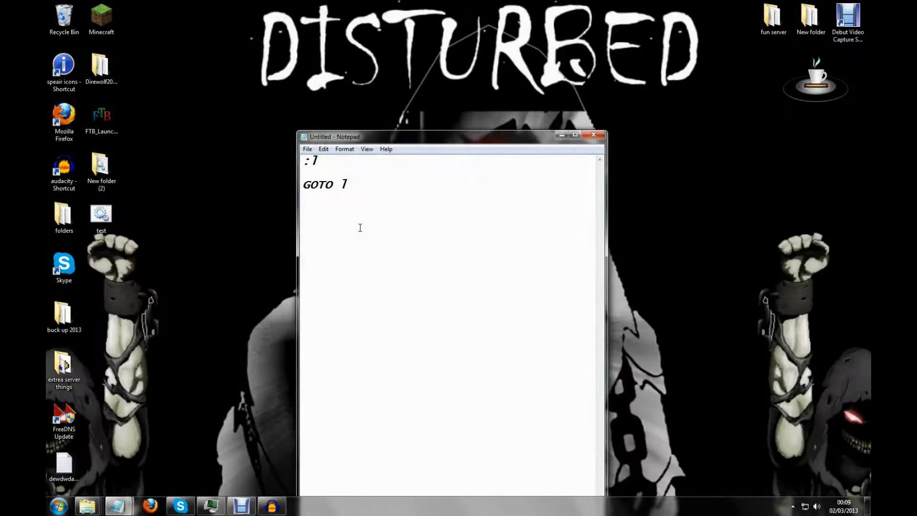
type("xcop")
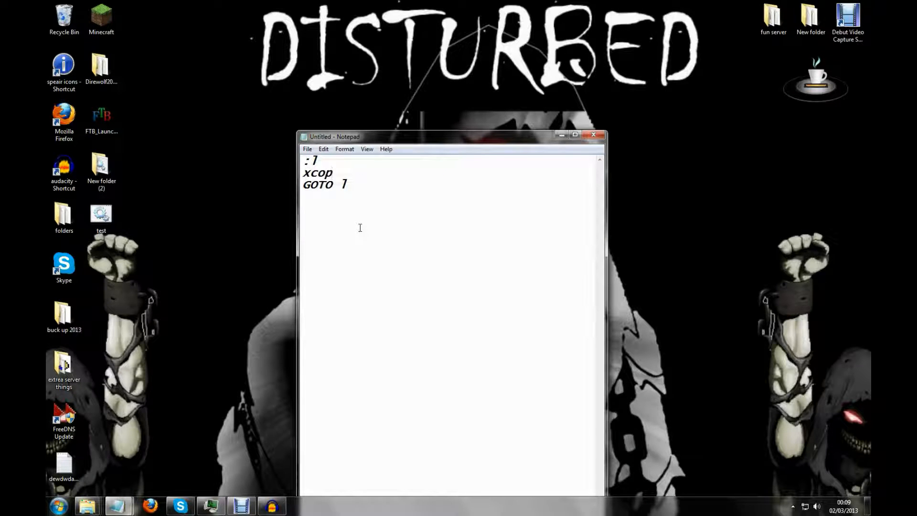
type("y")
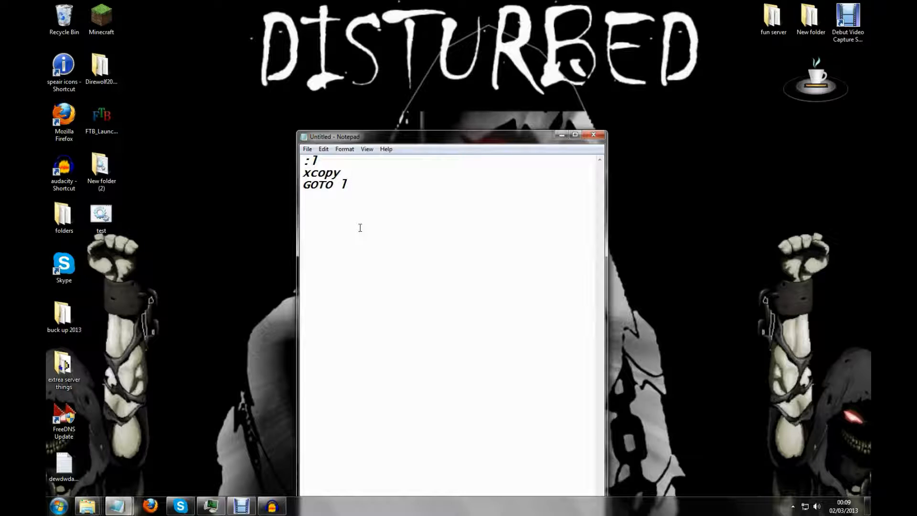
type("/c")
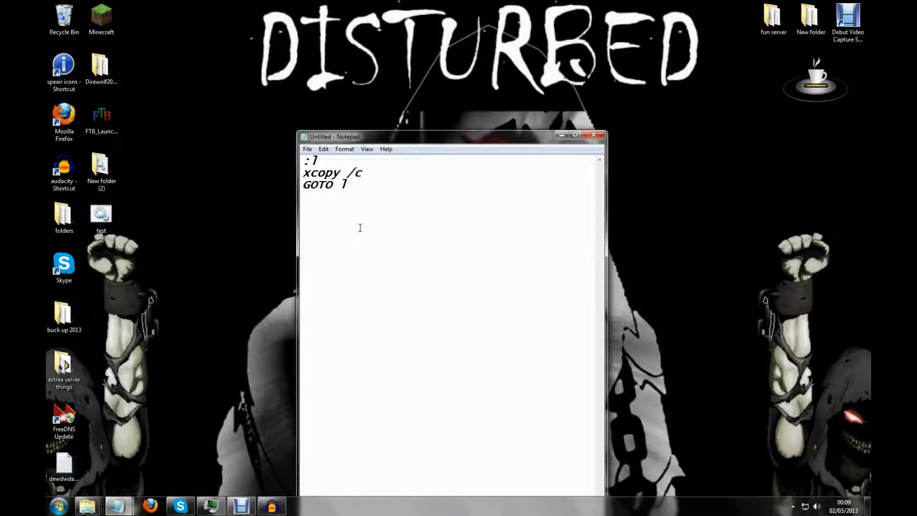
type("\\")
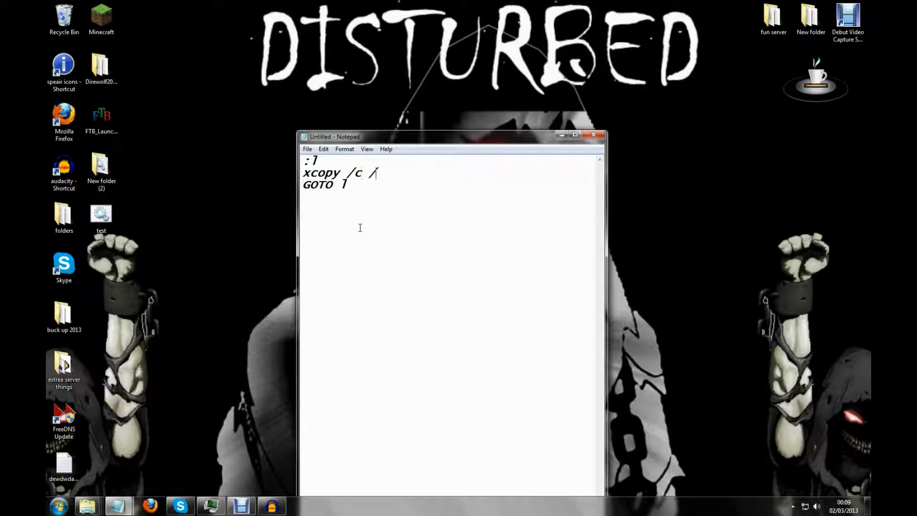
type("1")
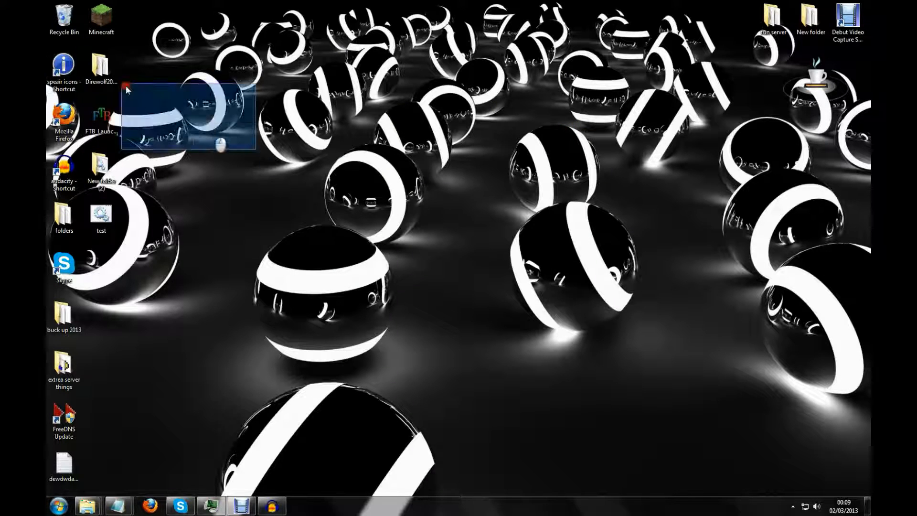
- Open Direwolf20_Server and select the world folder's Location path in its Properties
left_click_drag(101, 64, 362, 172)
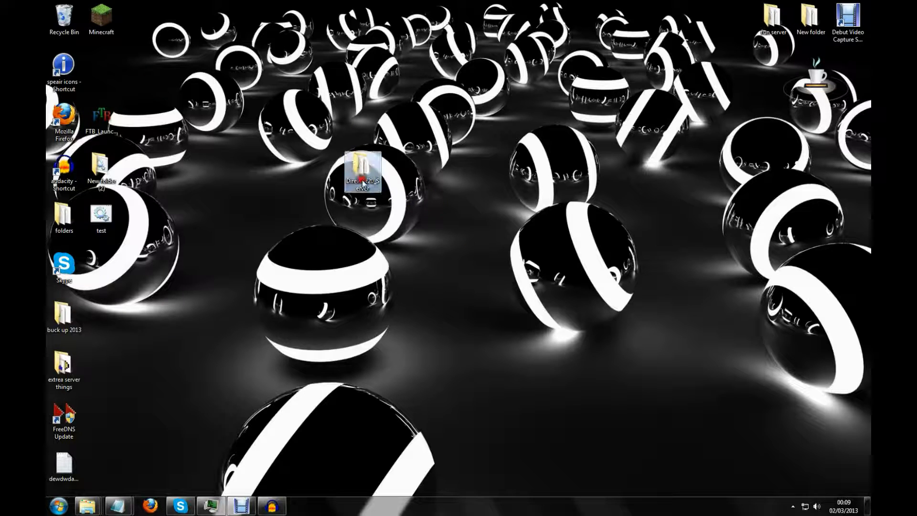
double_click(362, 173)
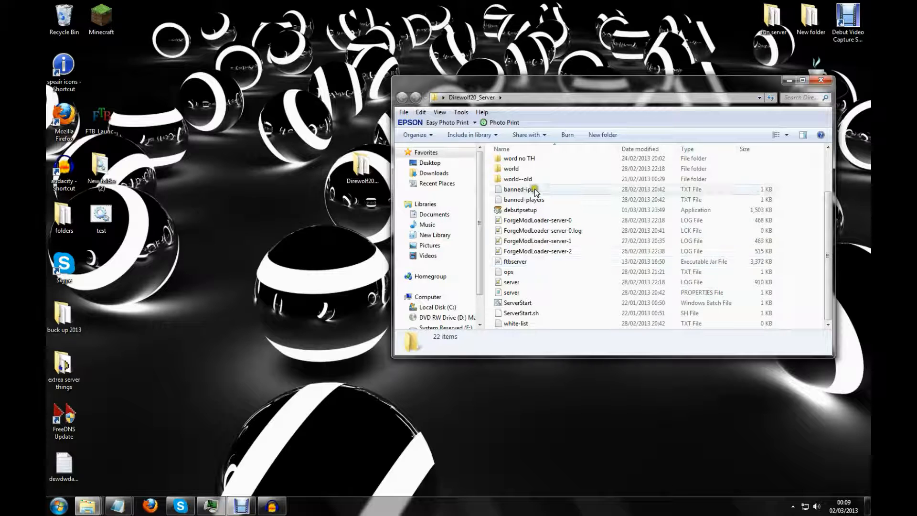
right_click(512, 169)
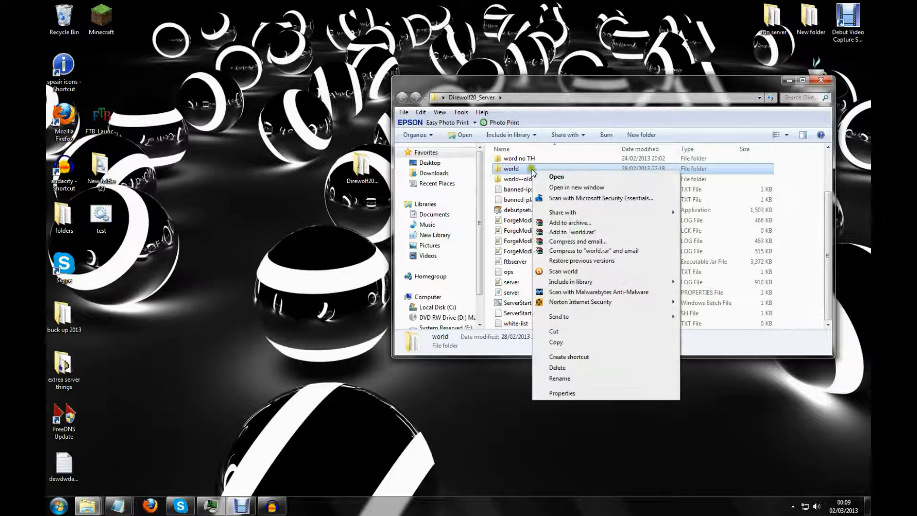
left_click(561, 393)
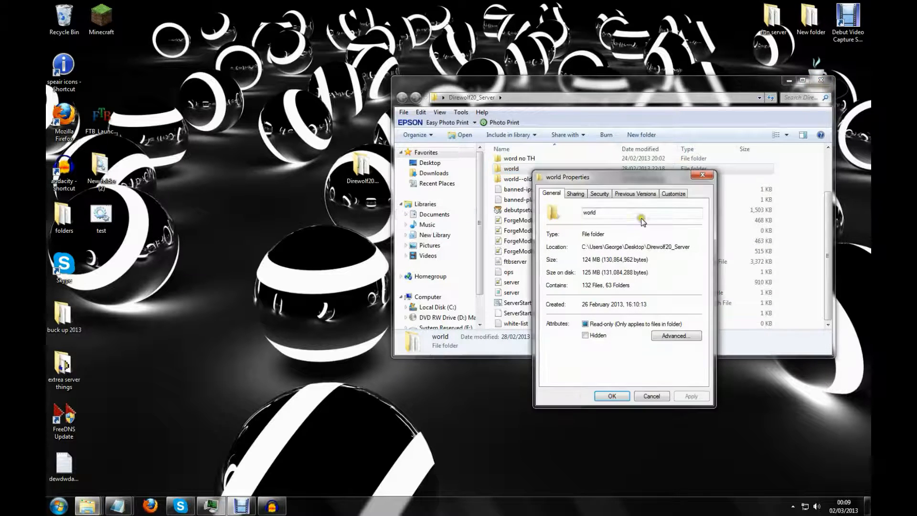
triple_click(636, 247)
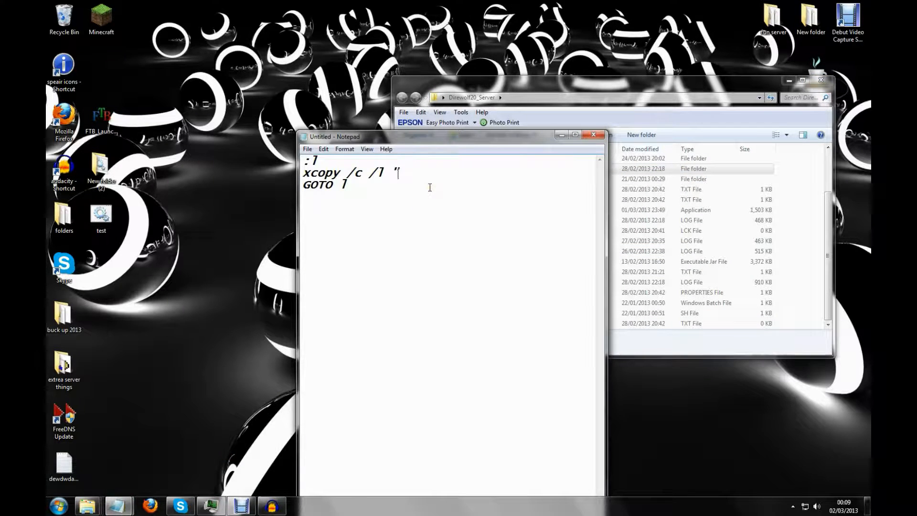
- Enter the quoted C:\Users\George\Desktop\Direwolf20_server\world source and an opening destination quote
type("\\Users\\George\\Desktop\\Direwolf20_server")
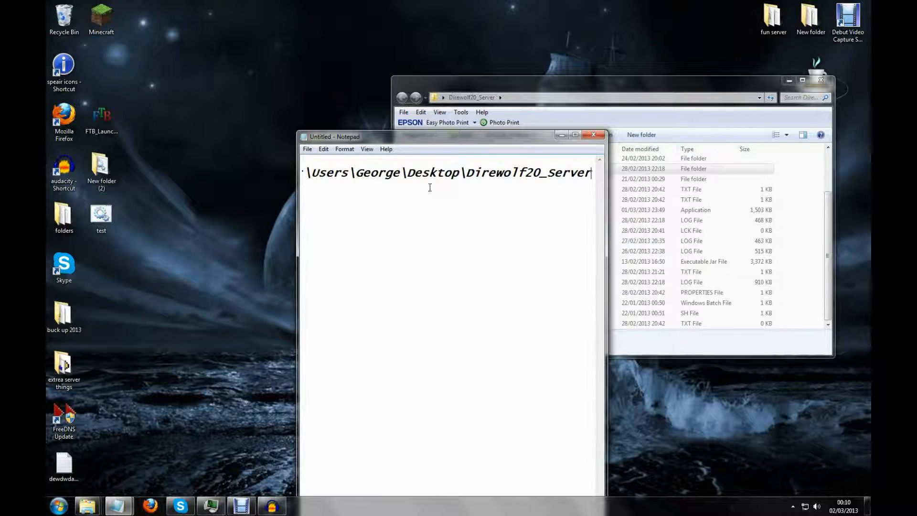
type("\"")
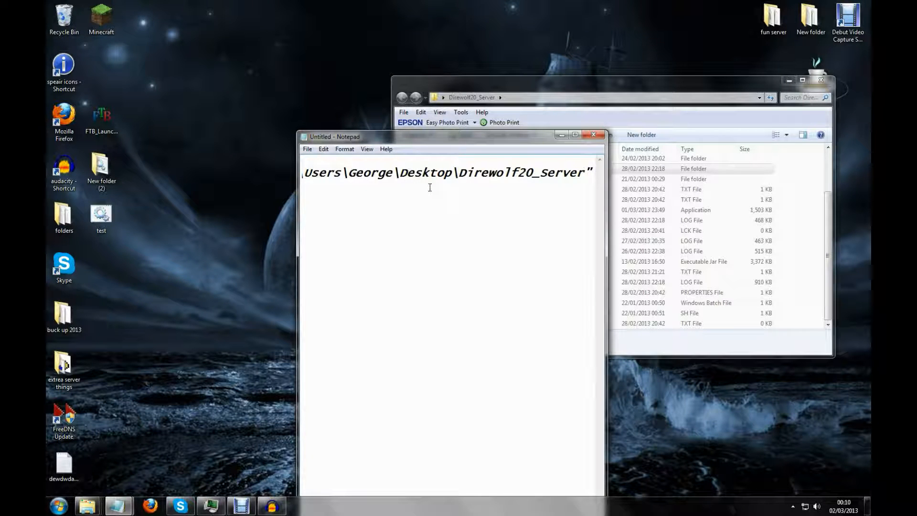
type("\\w")
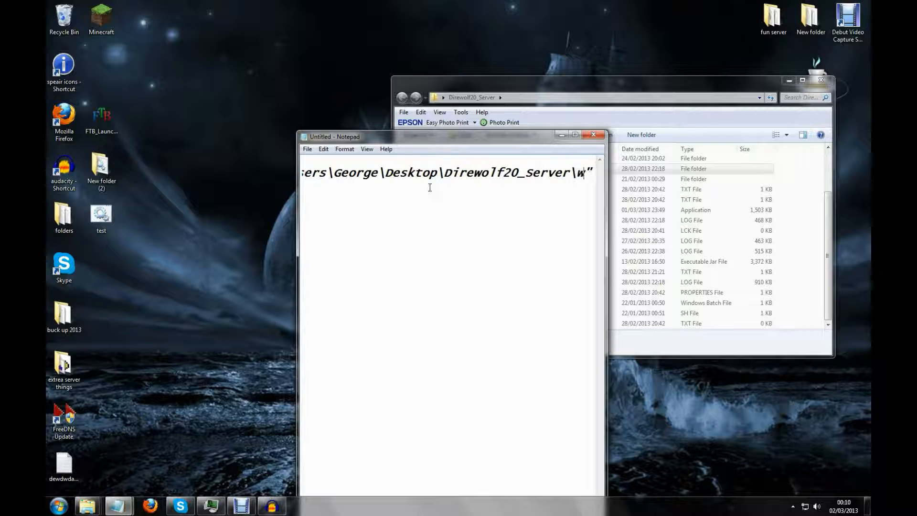
type("orld")
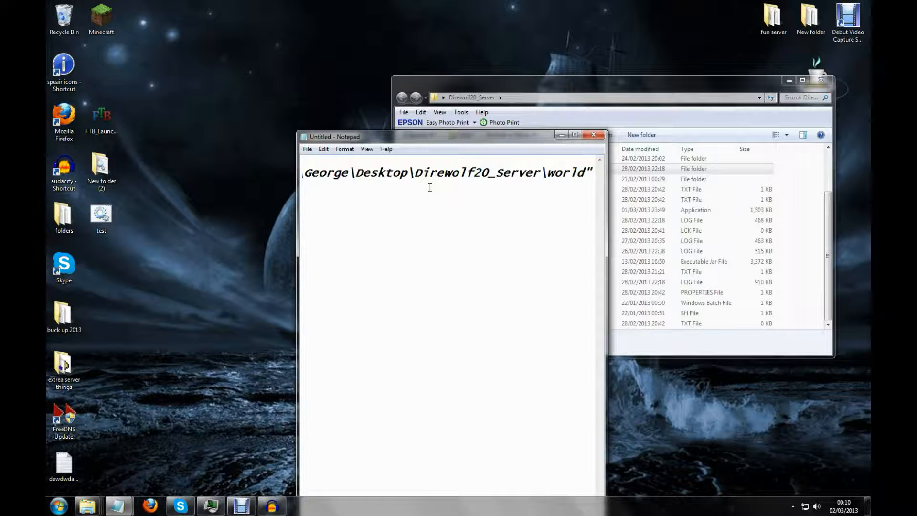
type("\"")
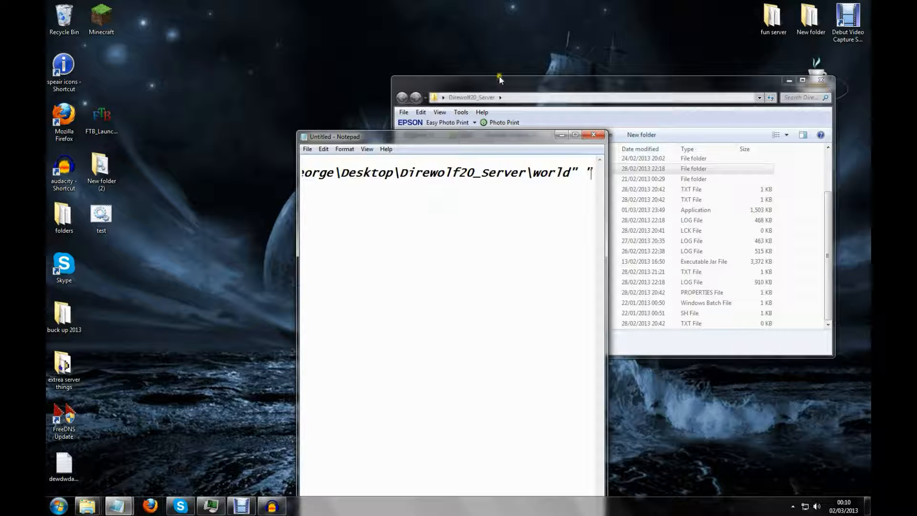
right_click(101, 213)
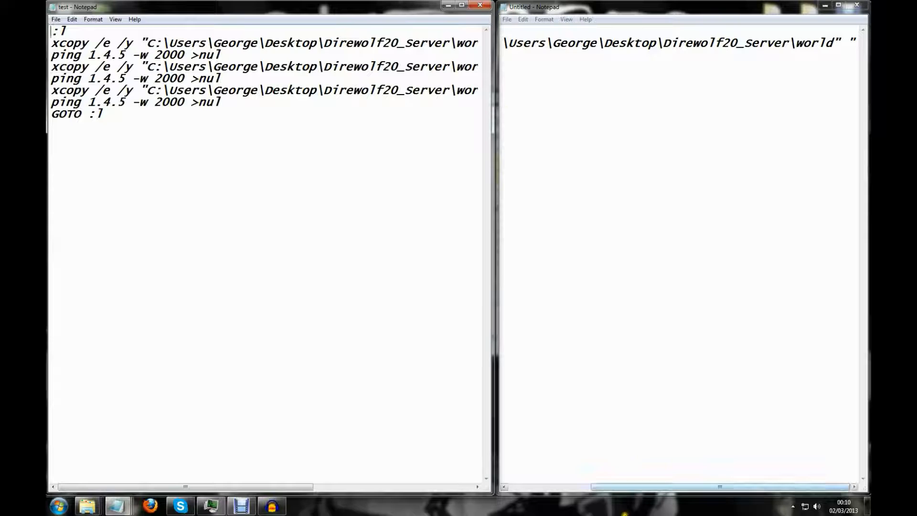
mouse_move(845, 117)
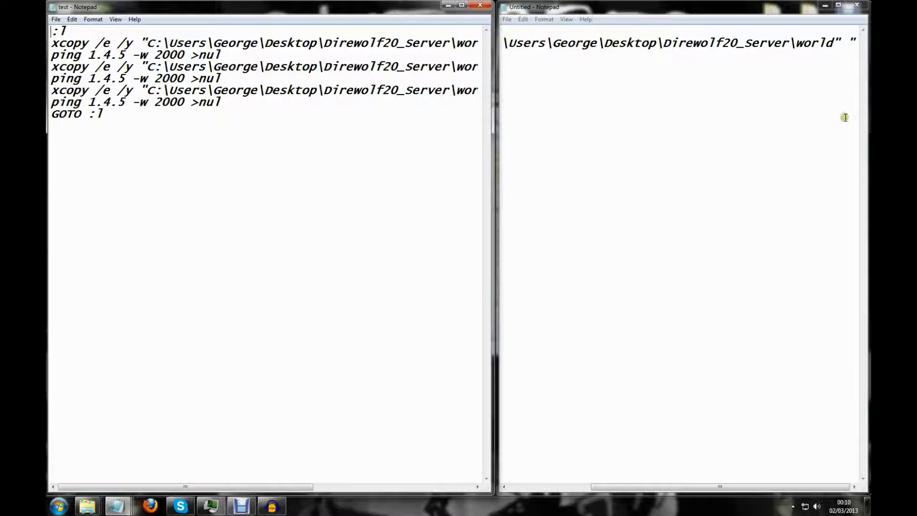
- Arrange the test.txt window beside the Untitled document to compare destination paths
left_click_drag(184, 487, 252, 488)
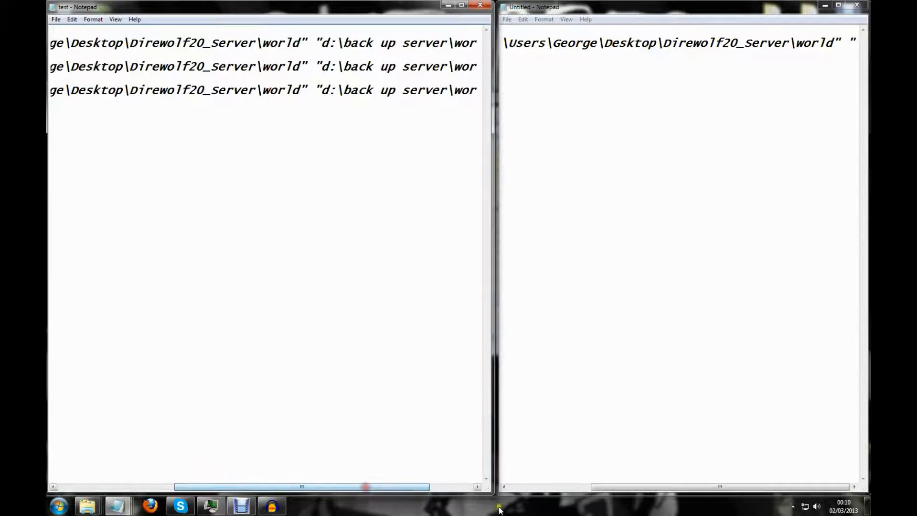
left_click(672, 6)
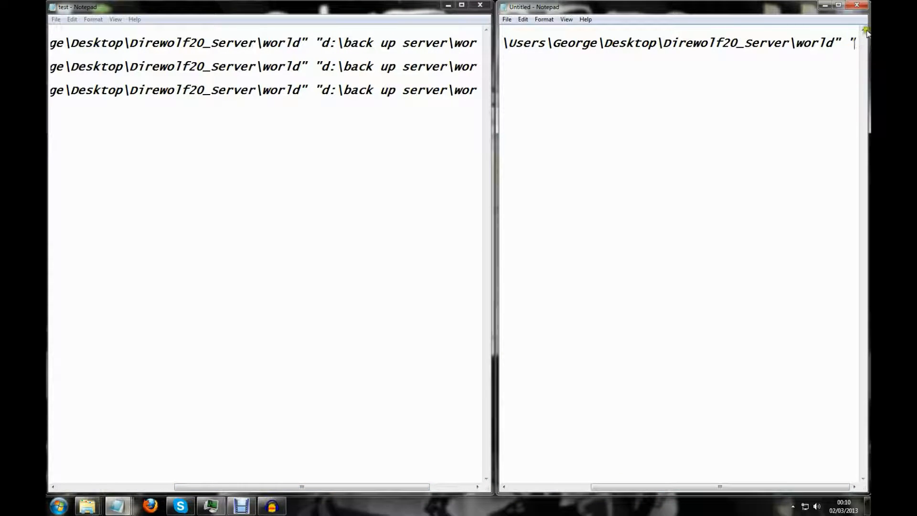
mouse_move(815, 466)
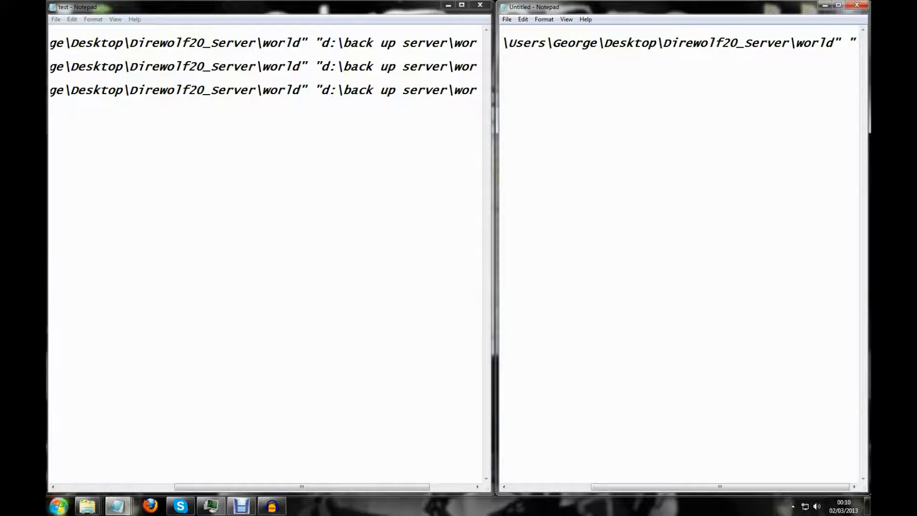
left_click(57, 505)
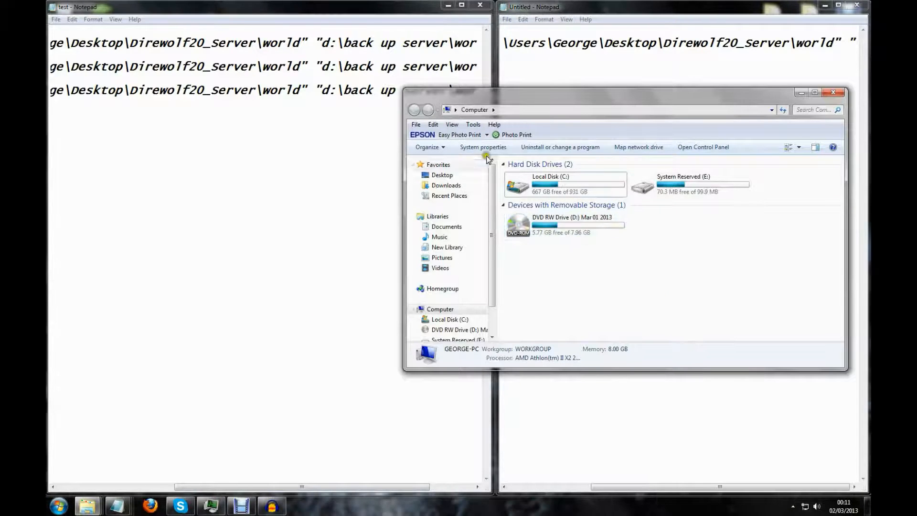
left_click(565, 225)
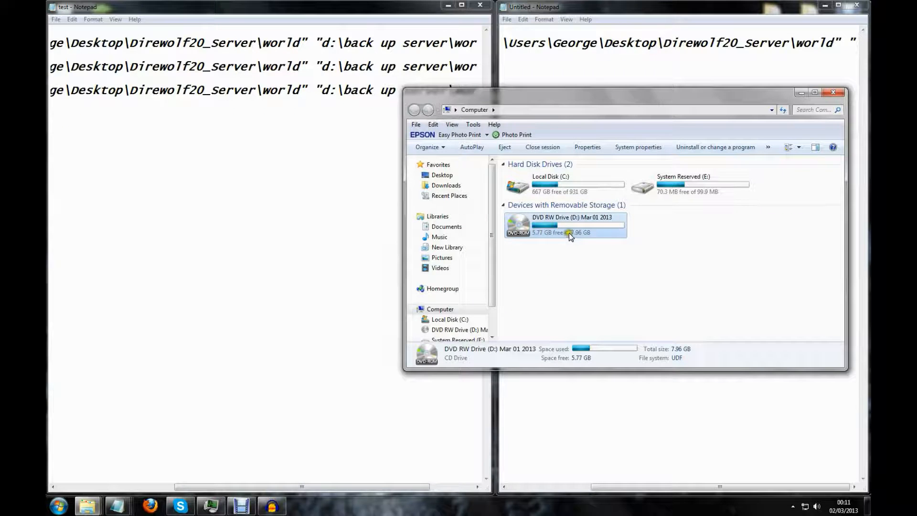
double_click(565, 225)
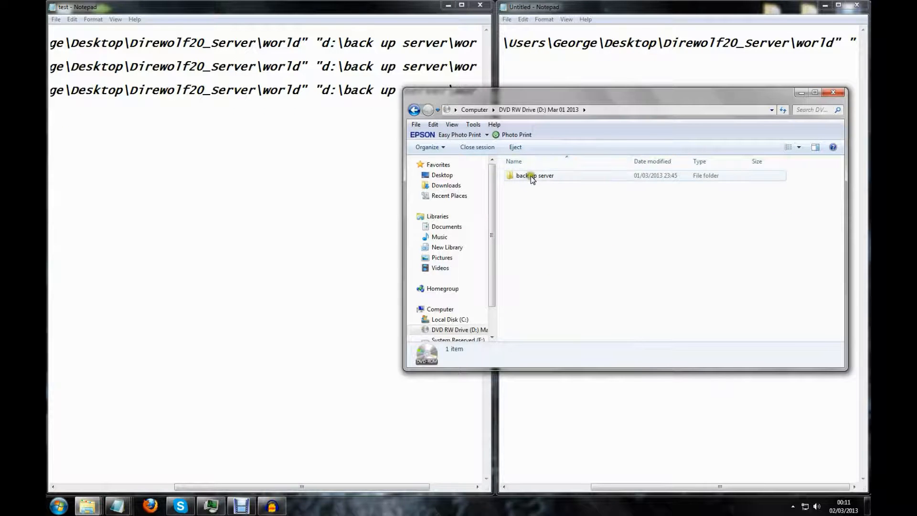
double_click(535, 176)
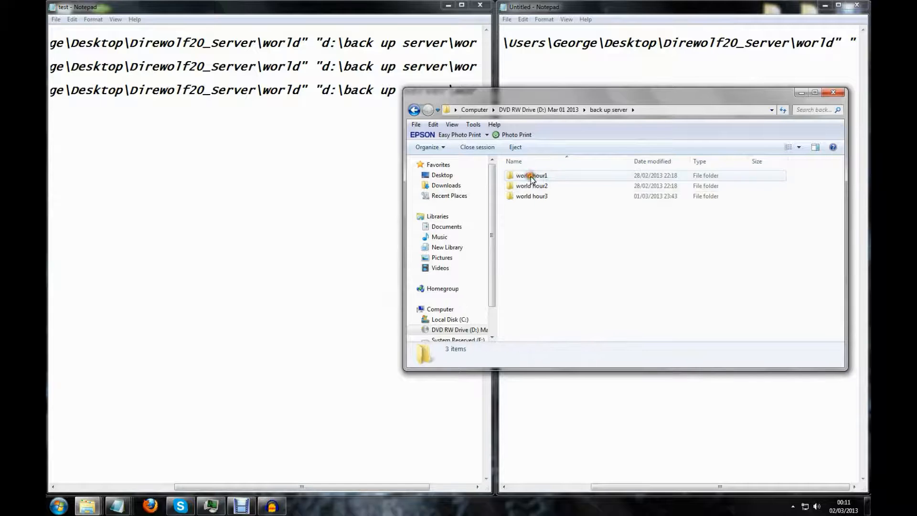
mouse_move(532, 186)
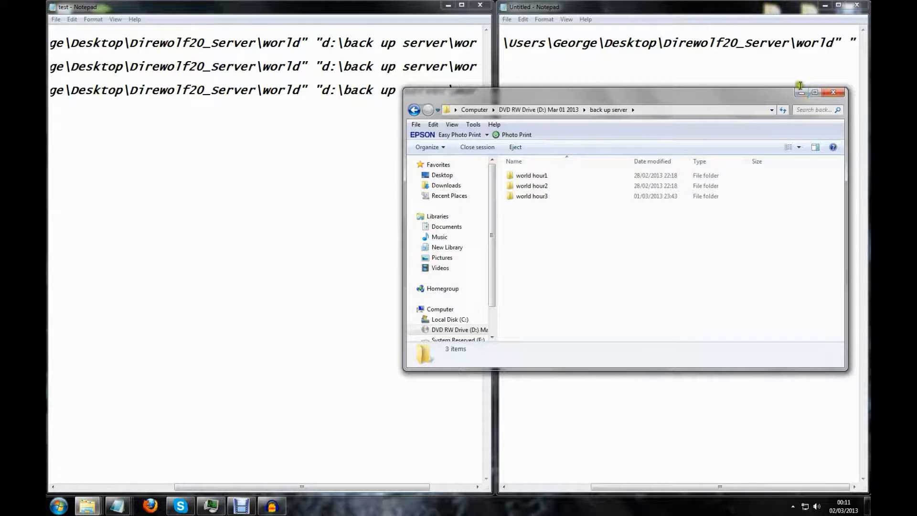
left_click(832, 92)
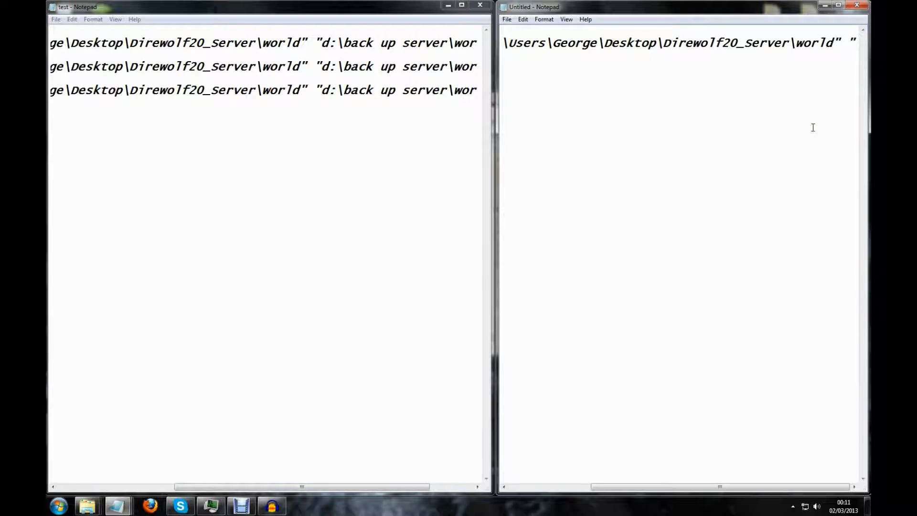
left_click(57, 505)
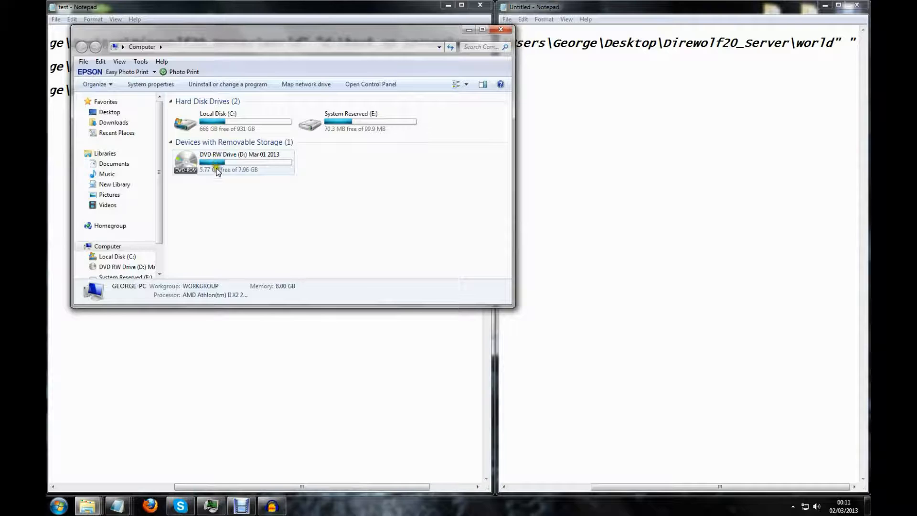
left_click(234, 161)
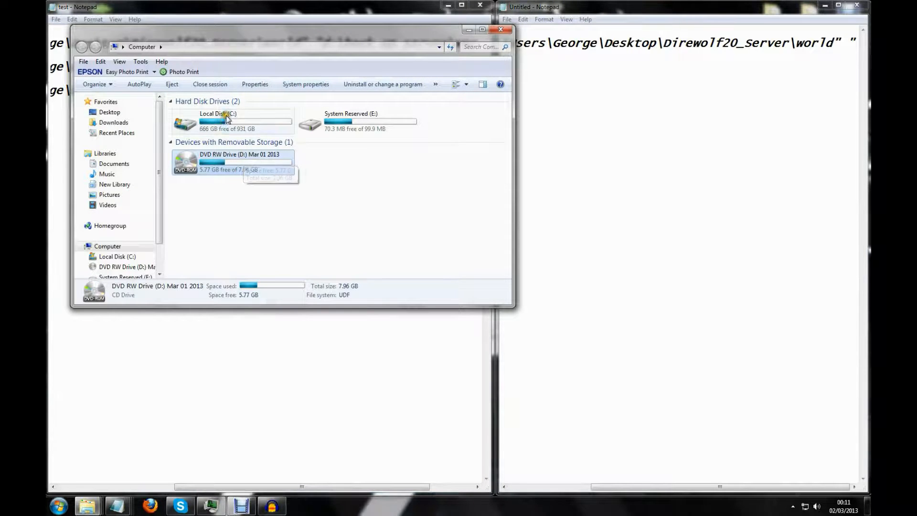
left_click(232, 121)
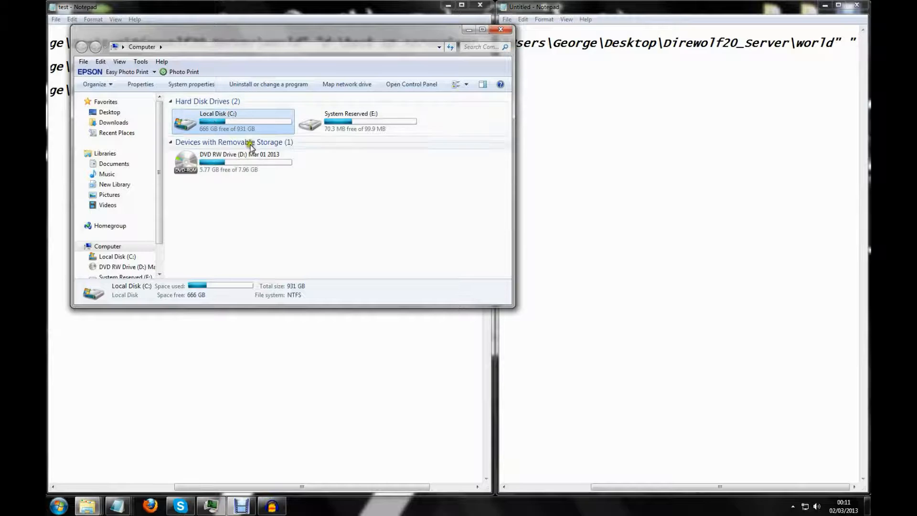
left_click(357, 121)
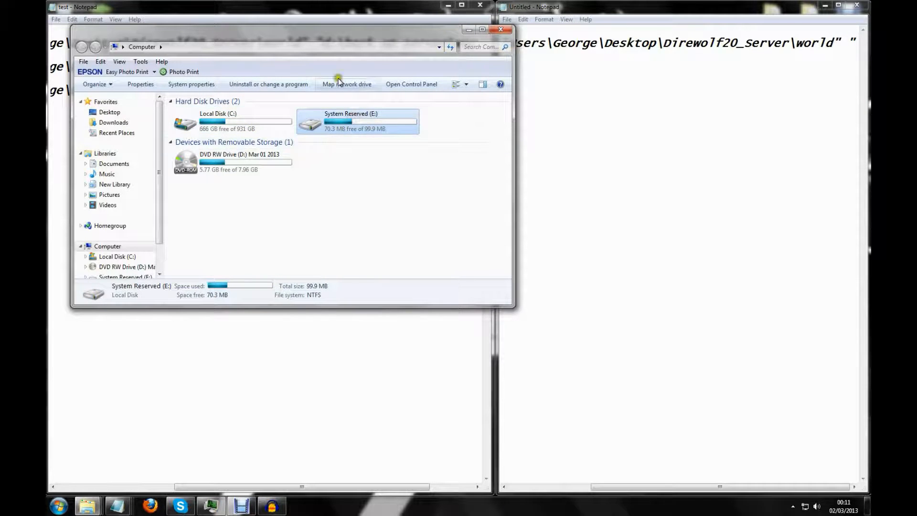
mouse_move(374, 81)
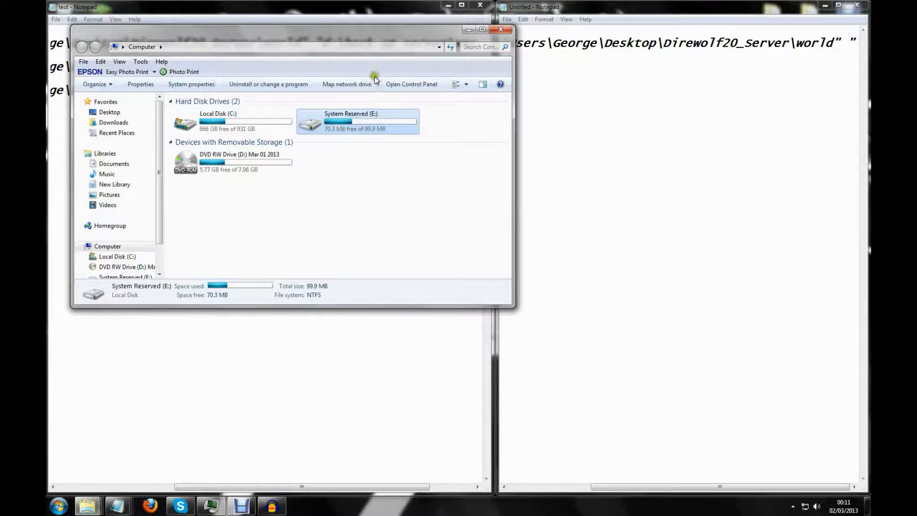
left_click(501, 29)
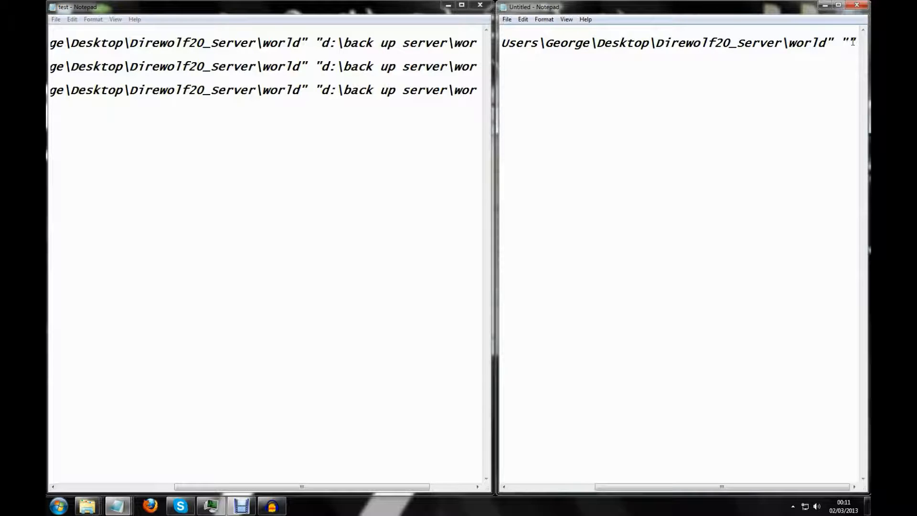
- Type the closed destination path "d:\back up\wprld hour 1" on the xcopy line
type("d:\\back up")
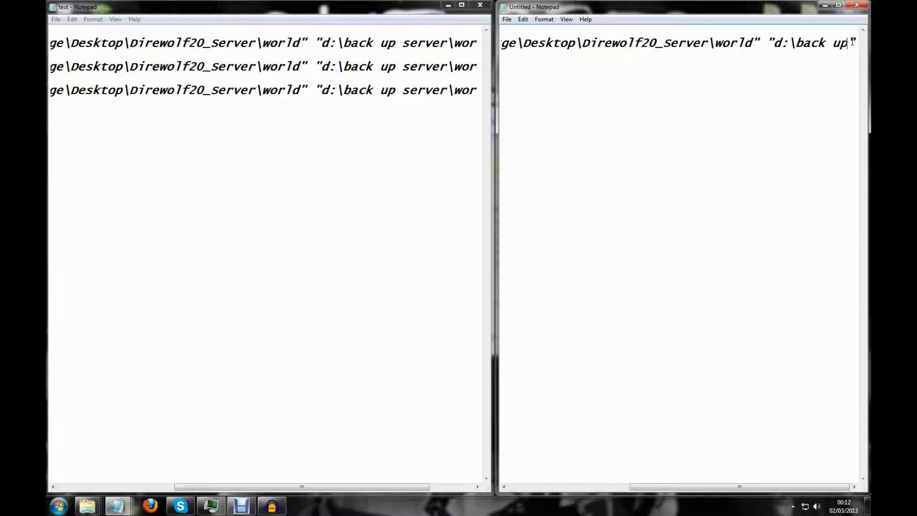
type("\\wprld hour 1")
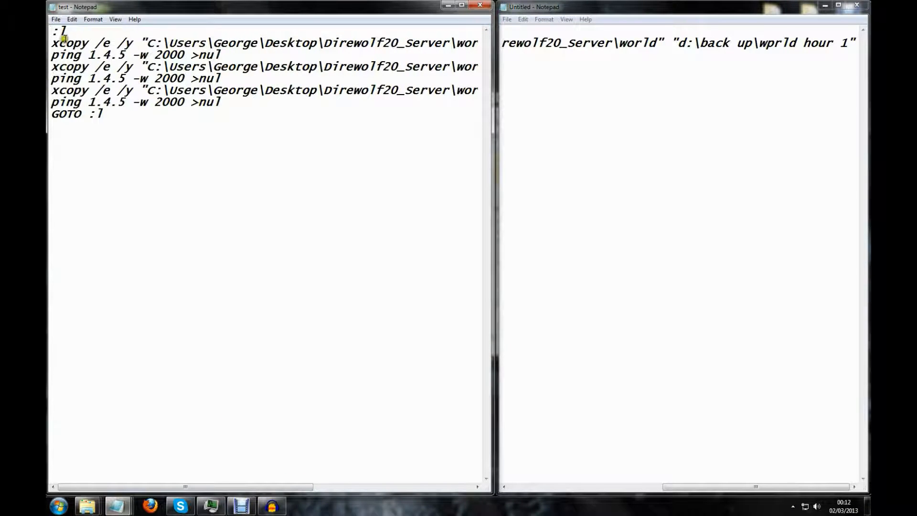
left_click_drag(51, 43, 221, 54)
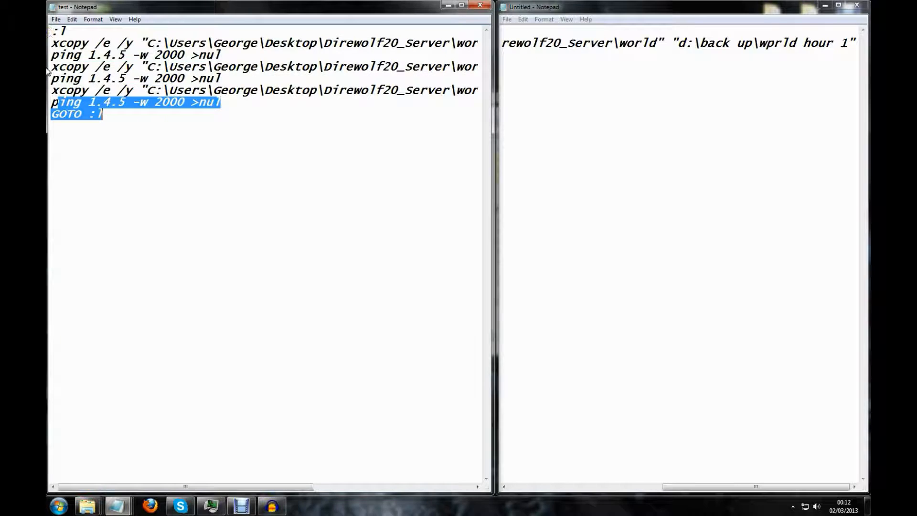
mouse_move(331, 189)
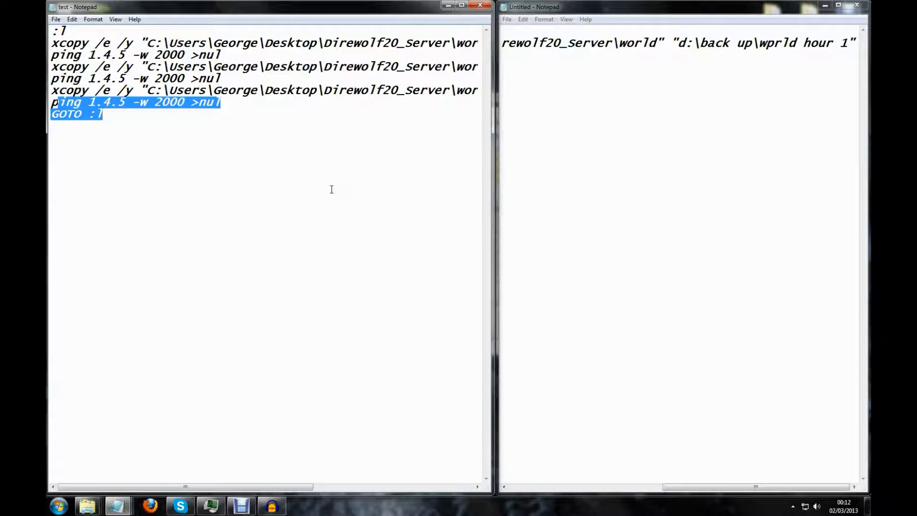
mouse_move(131, 223)
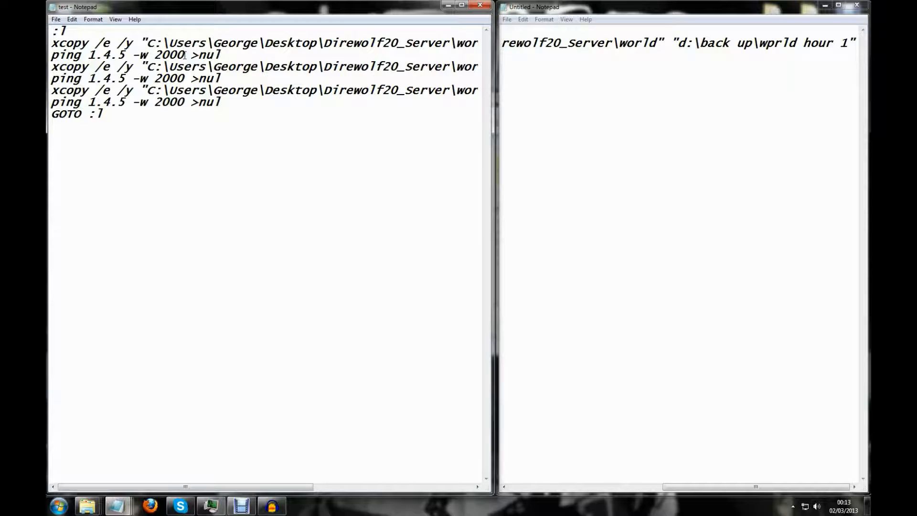
- Replace the 2000 ping waits in test.txt with 60000
key("Backspace")
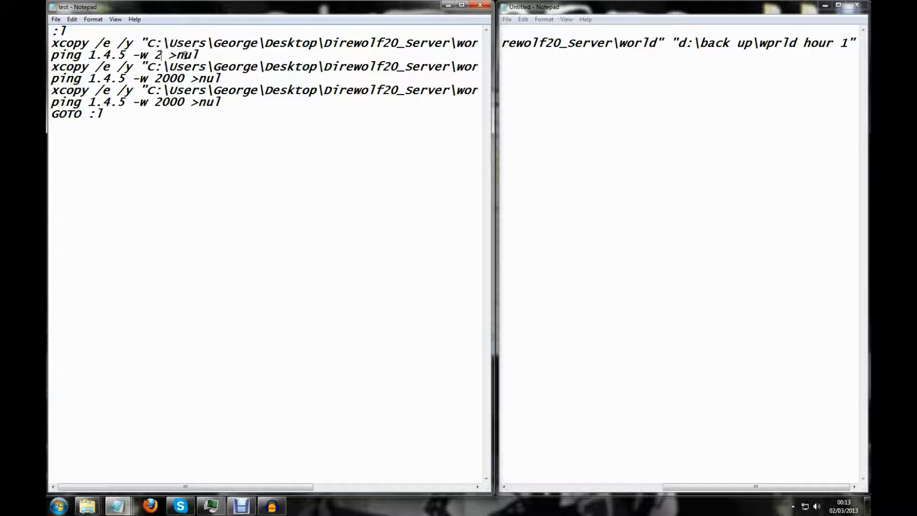
type("60000")
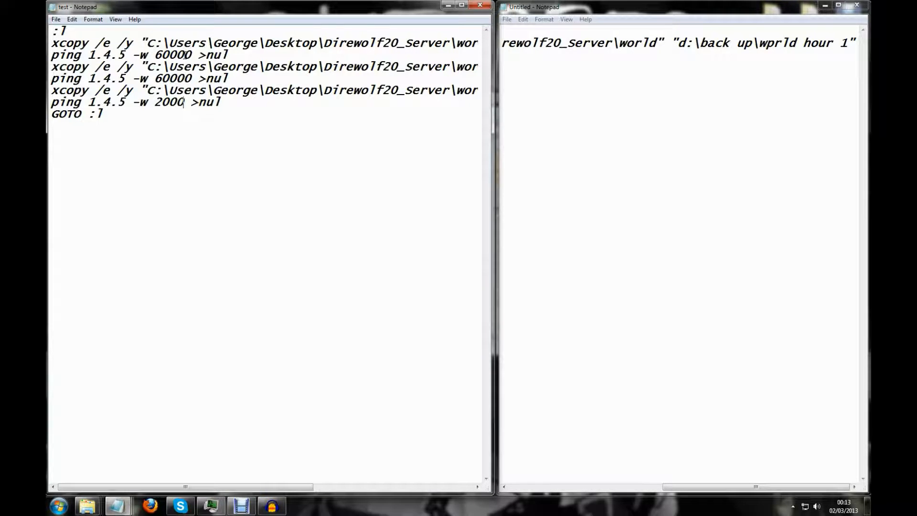
key("Backspace")
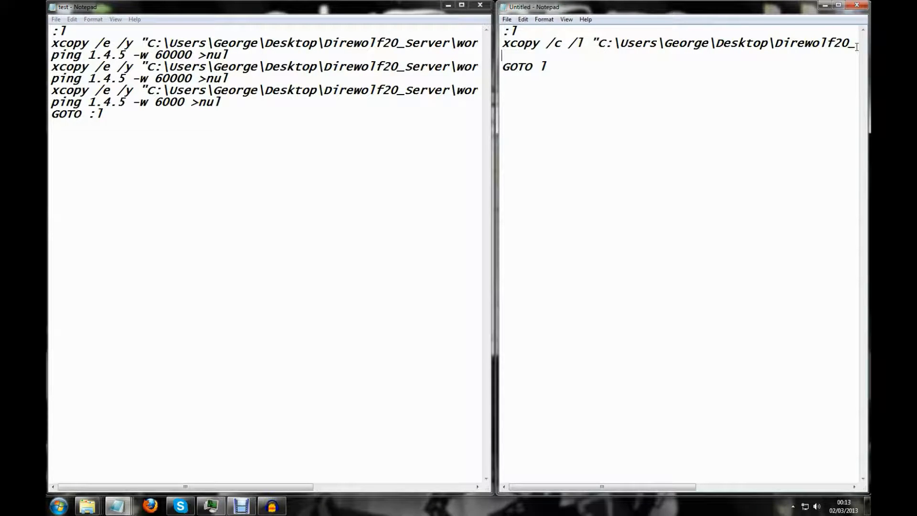
- Type a ping line with -w 2000 and >nul, correcting mistyped wait digits
type("ping")
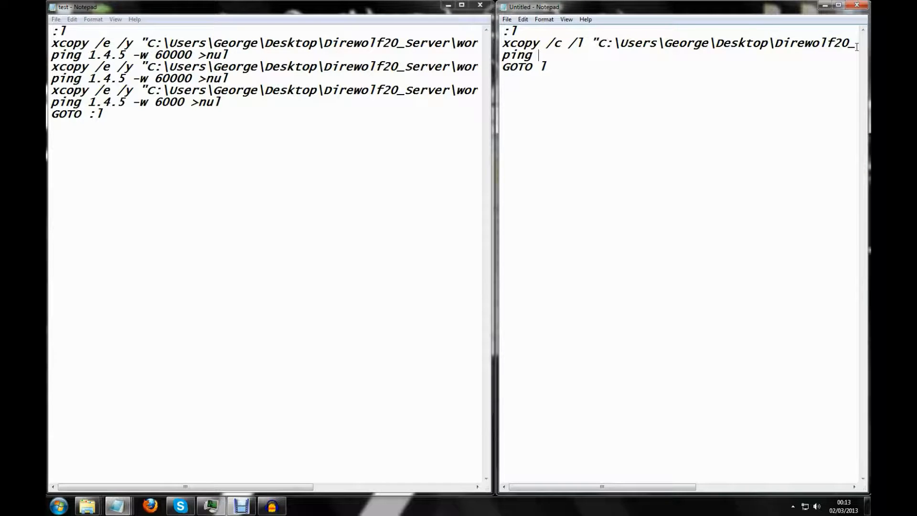
type("1.")
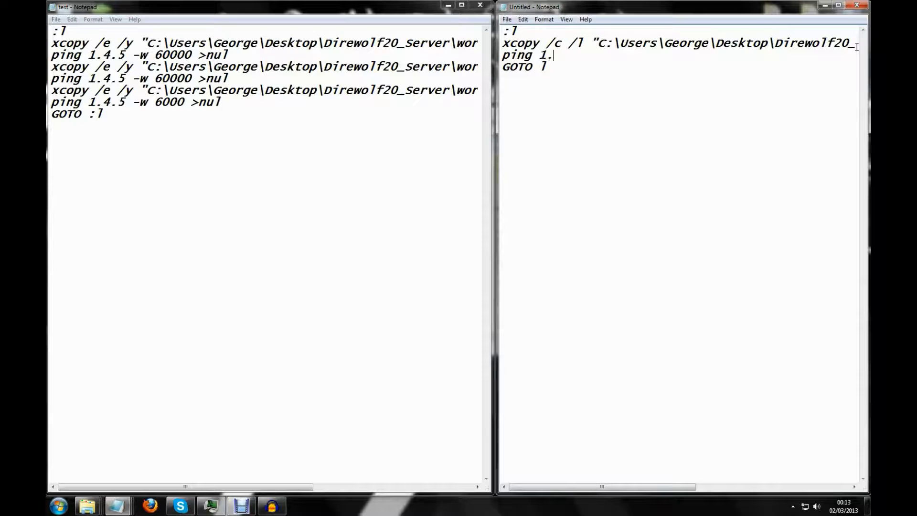
type("5.323.3")
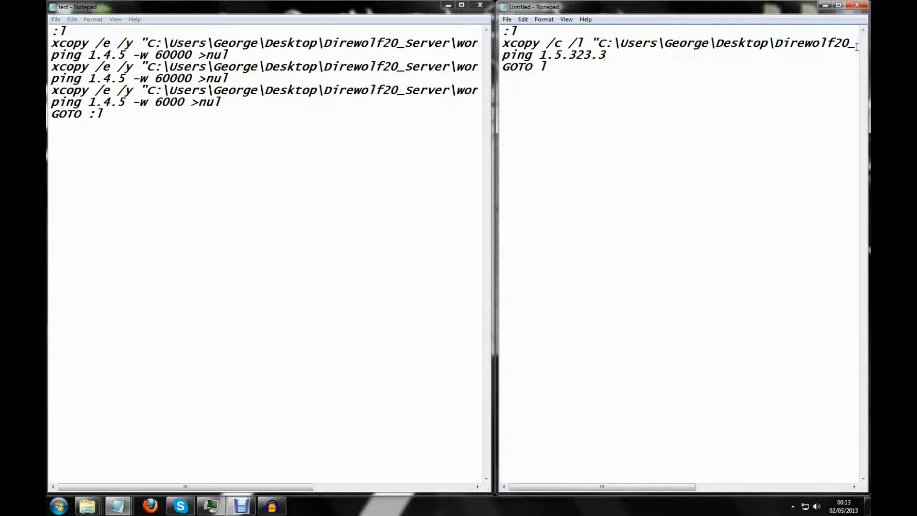
type("\" \"")
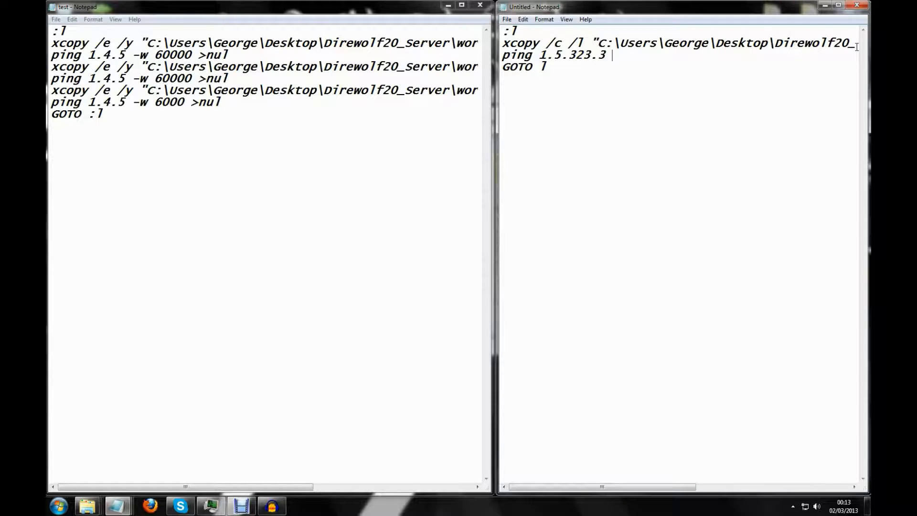
type("-w")
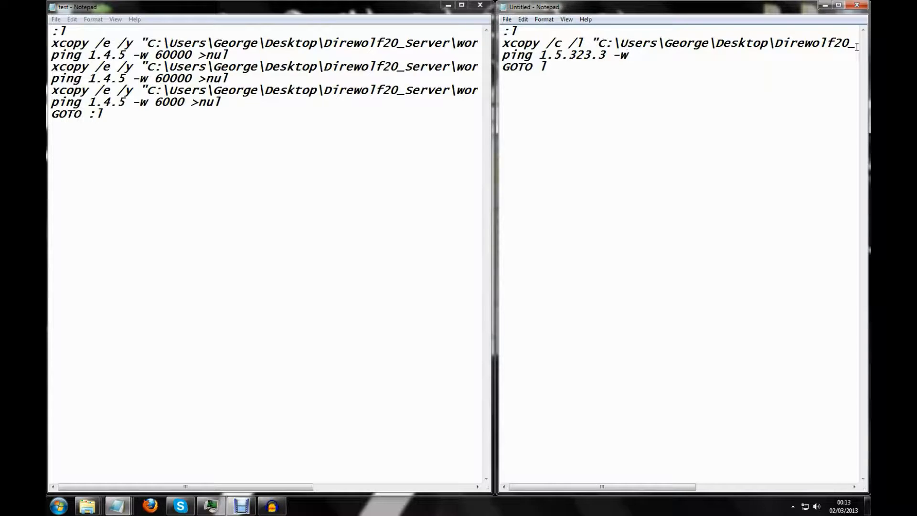
type("6")
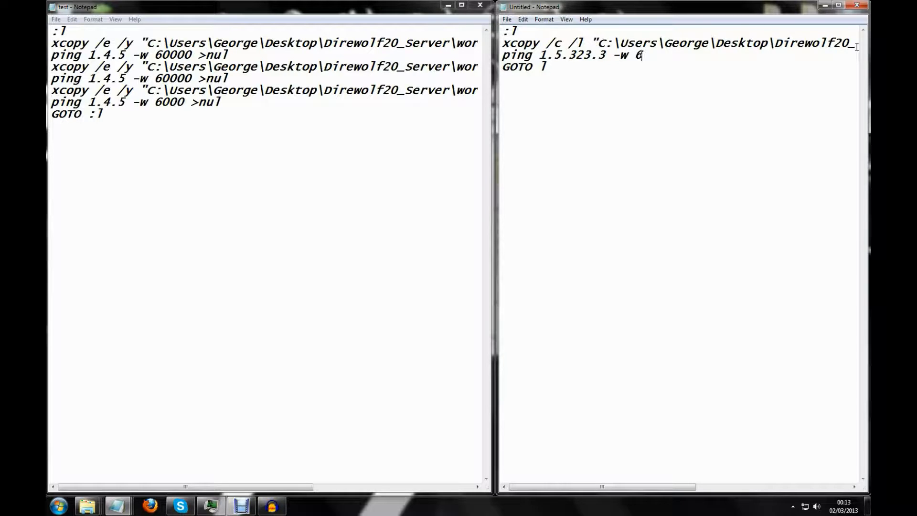
key("Backspace")
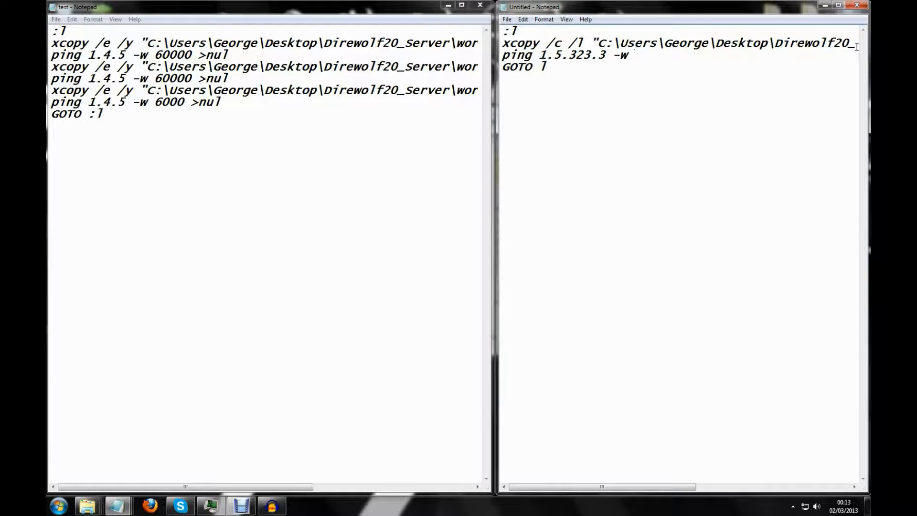
type("6")
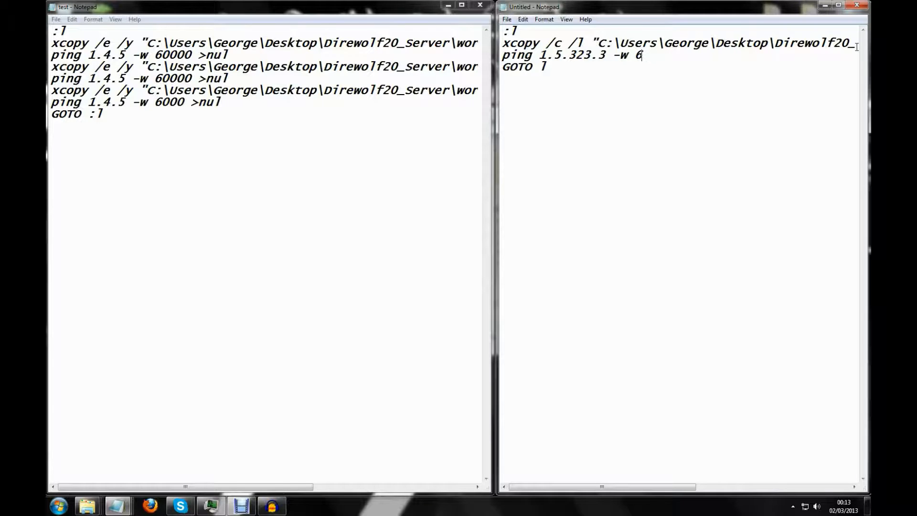
key("Backspace")
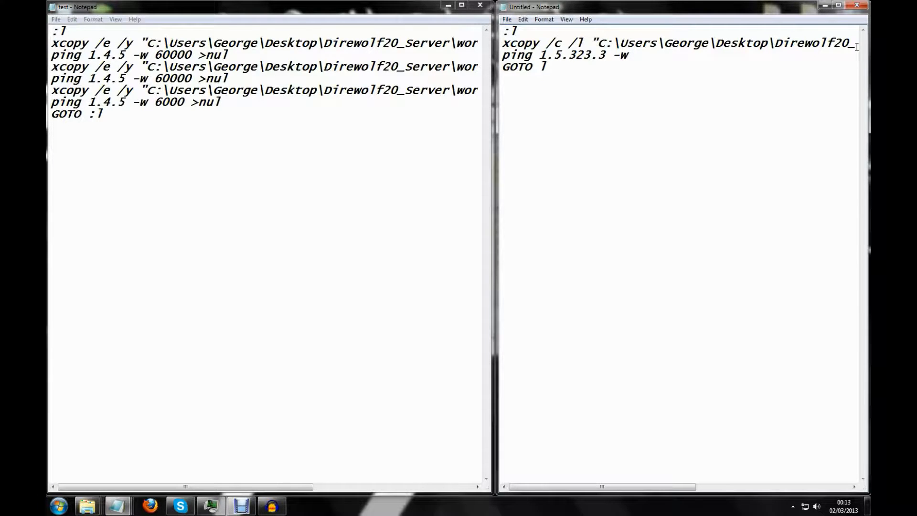
type("2")
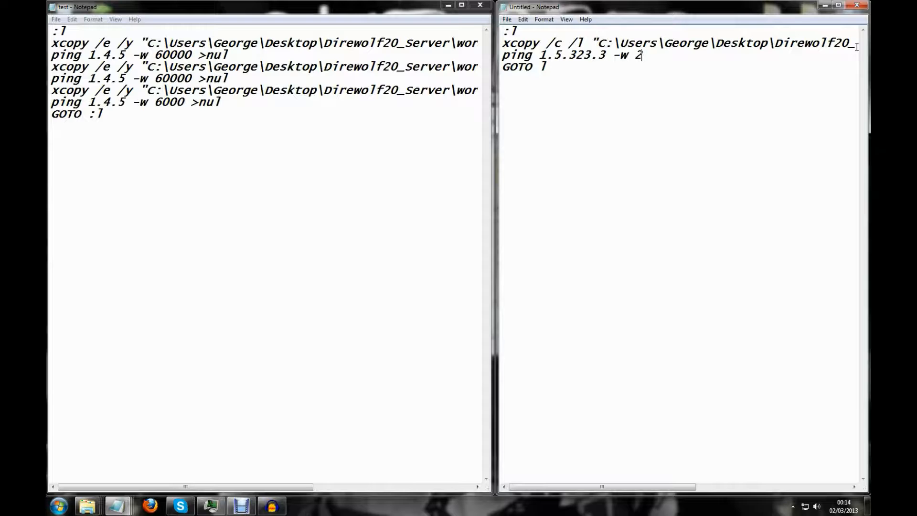
type("000 >")
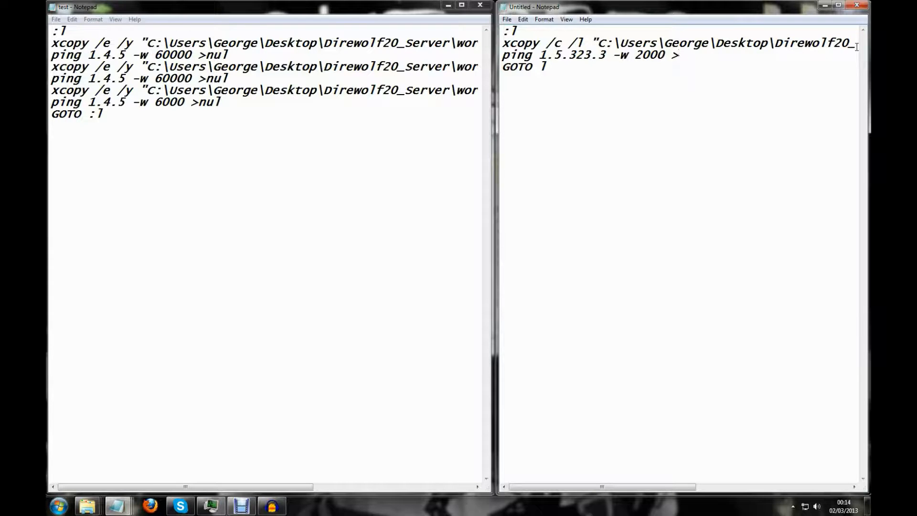
type("nul")
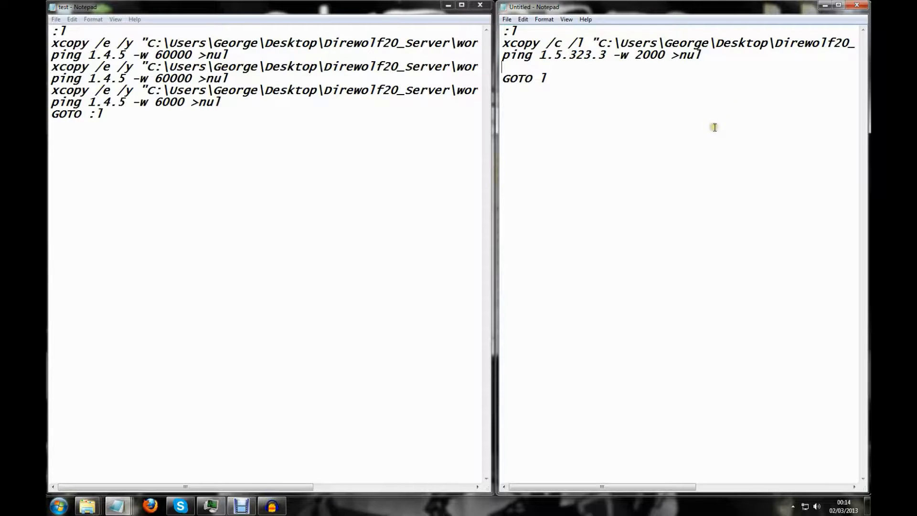
- Start a second xcopy /c /l line with a quoted c:\users source path
type("xcopy /c")
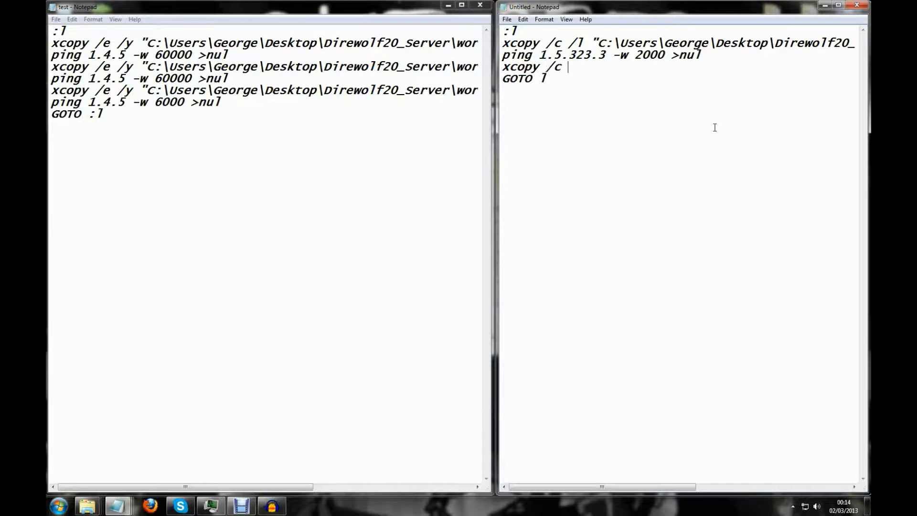
type("/l")
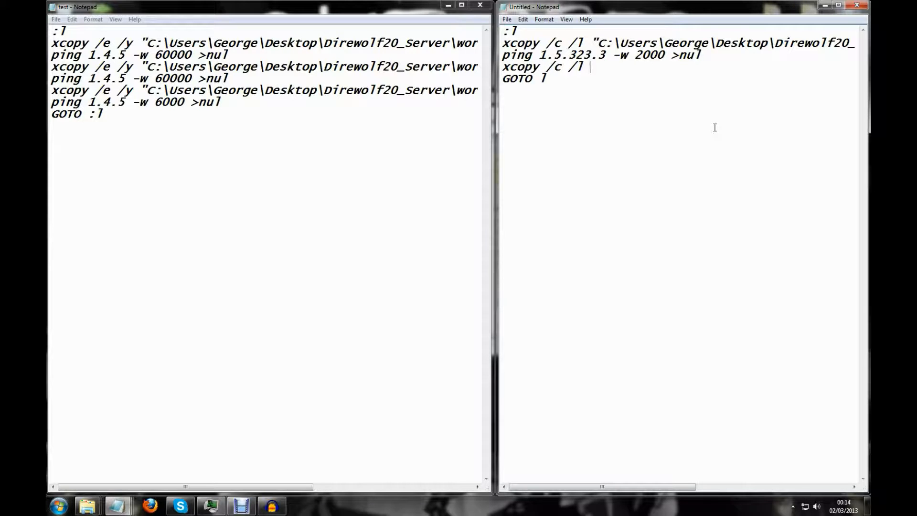
type("\"\"")
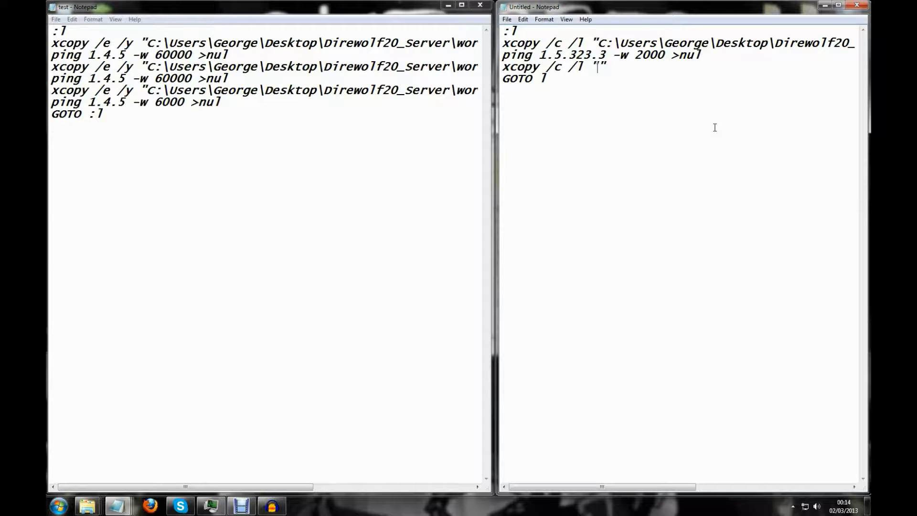
type("c")
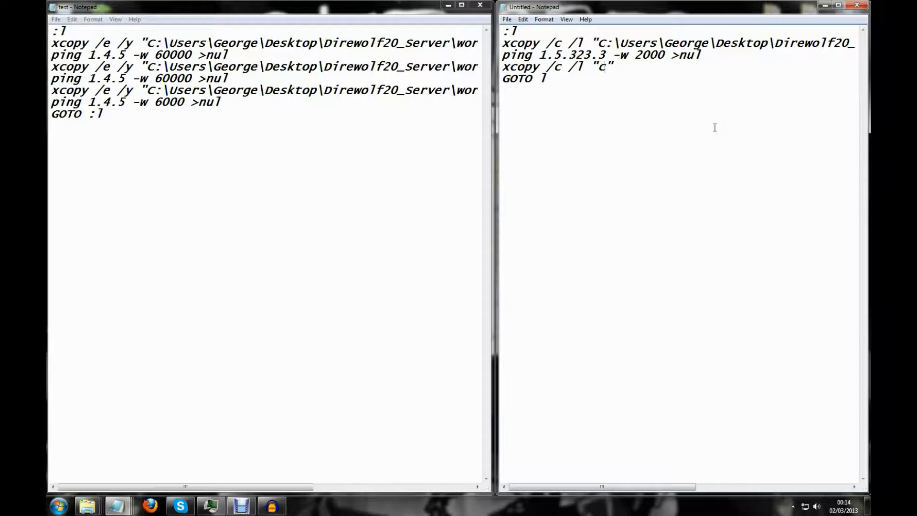
type(":\\users")
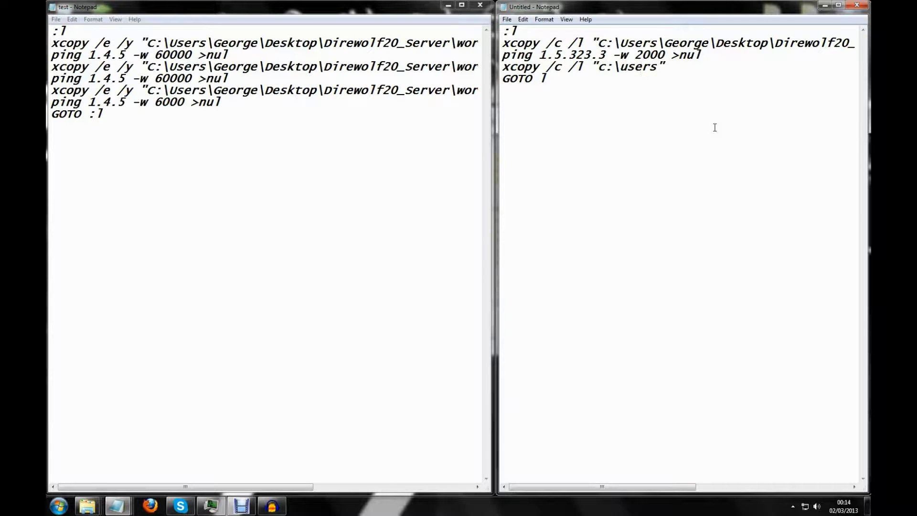
key("Backspace")
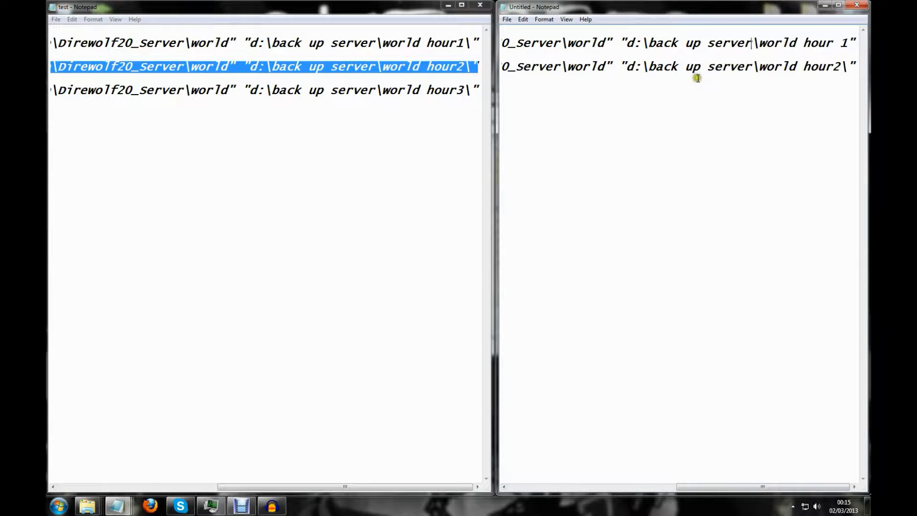
mouse_move(661, 486)
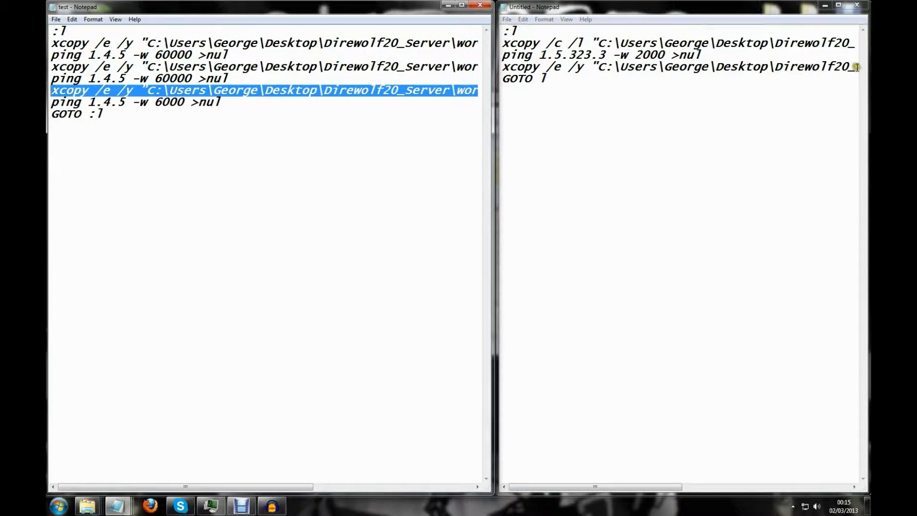
- Add ping 1.5.323.3 -w 2000 >nul lines after the pasted xcopy commands
scroll("right", 3)
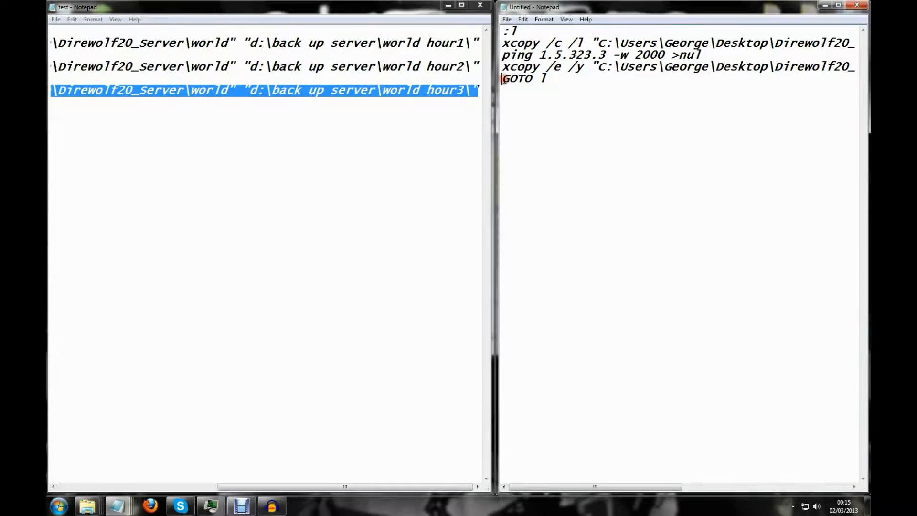
key("Enter")
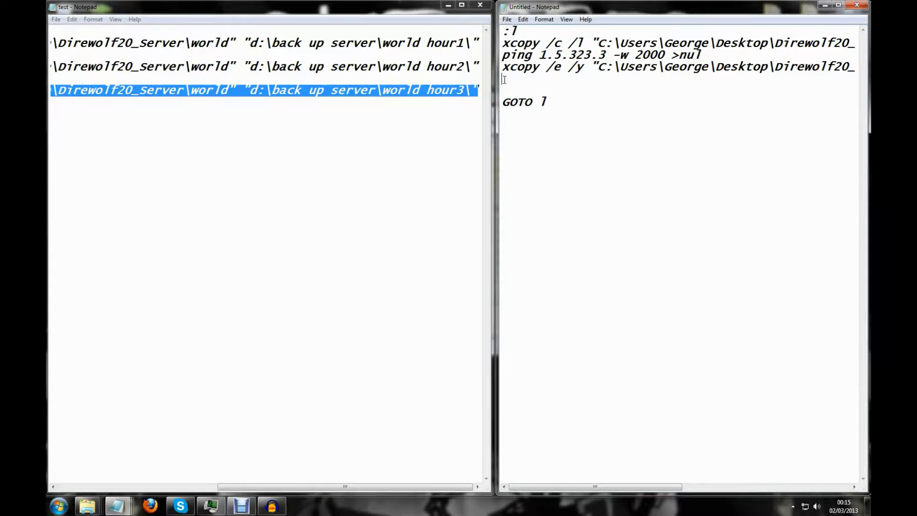
scroll("right", 3)
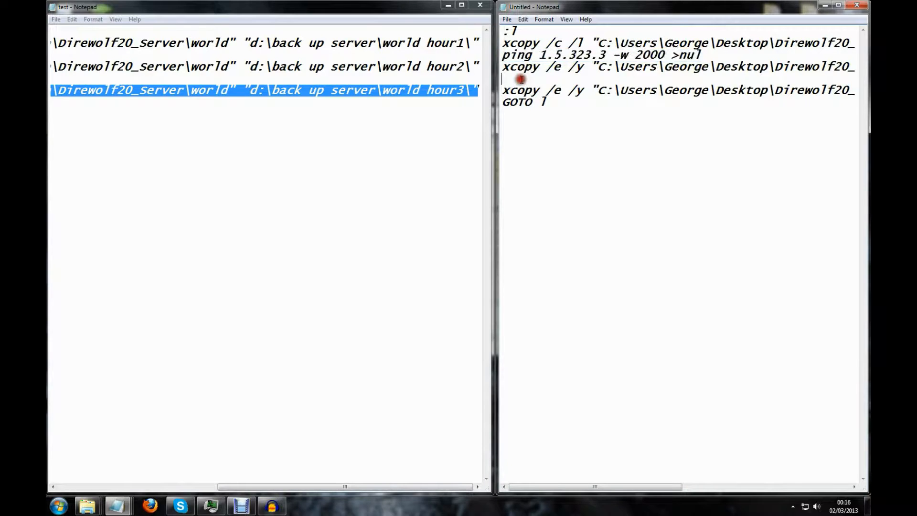
type("ping 1.5.323.3 -w 2000 >nul")
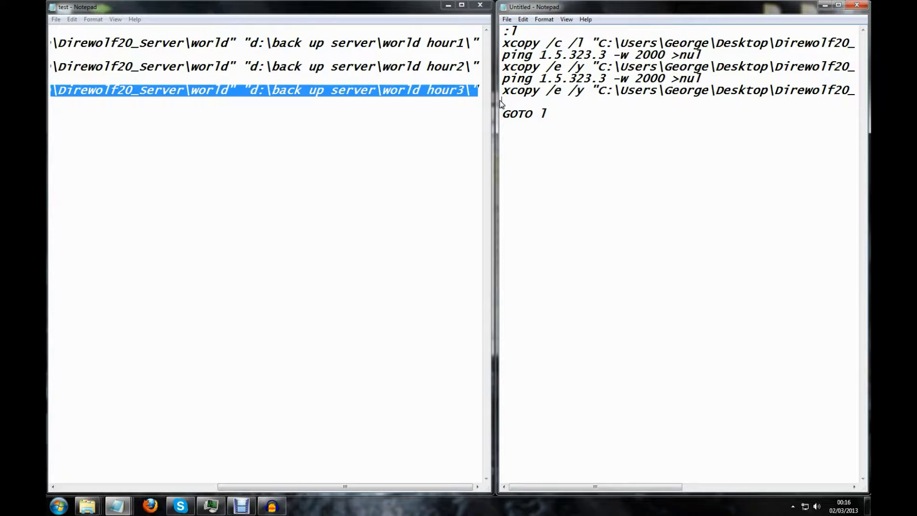
type("ping 1.5.323.3 -w 2000 >nul")
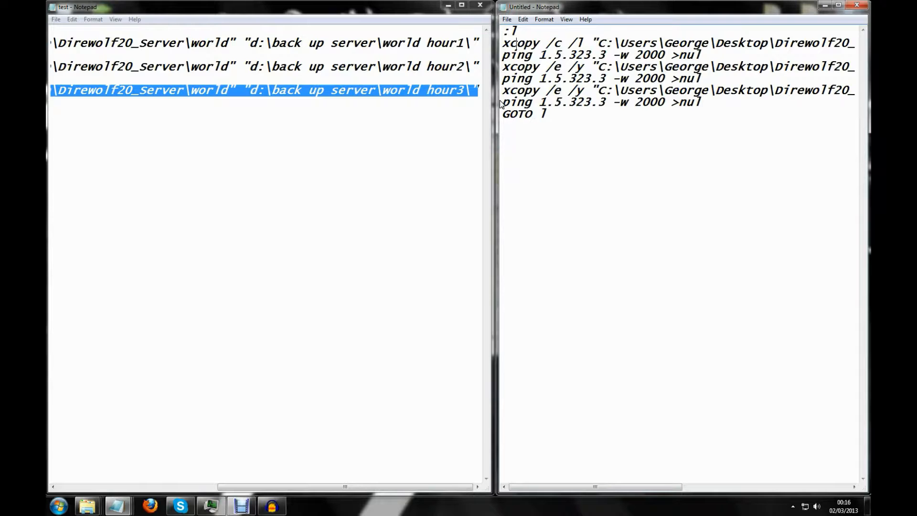
mouse_move(818, 135)
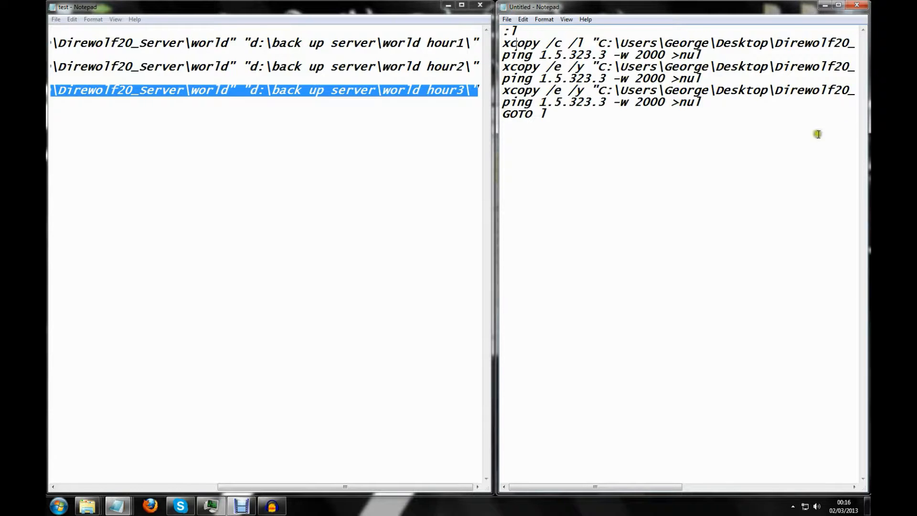
- Save the script on the desktop as savemyshit.bat
left_click(506, 19)
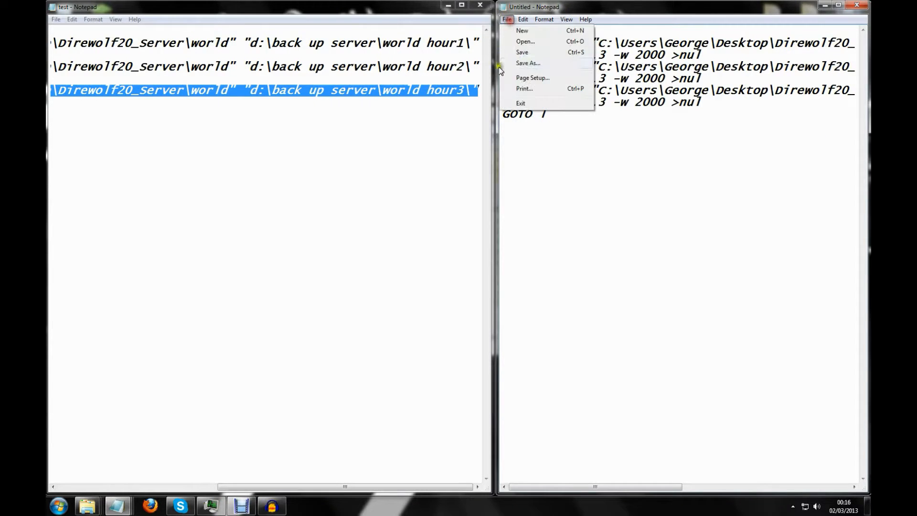
left_click(526, 63)
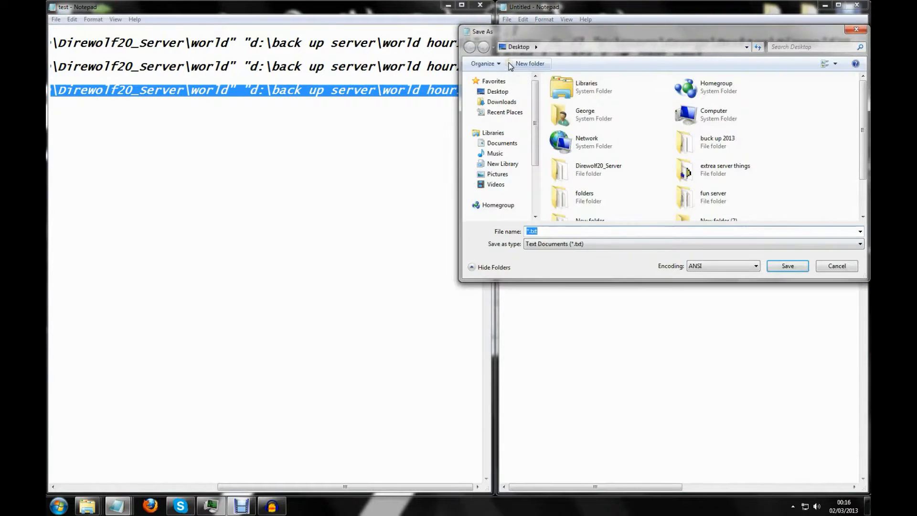
mouse_move(529, 63)
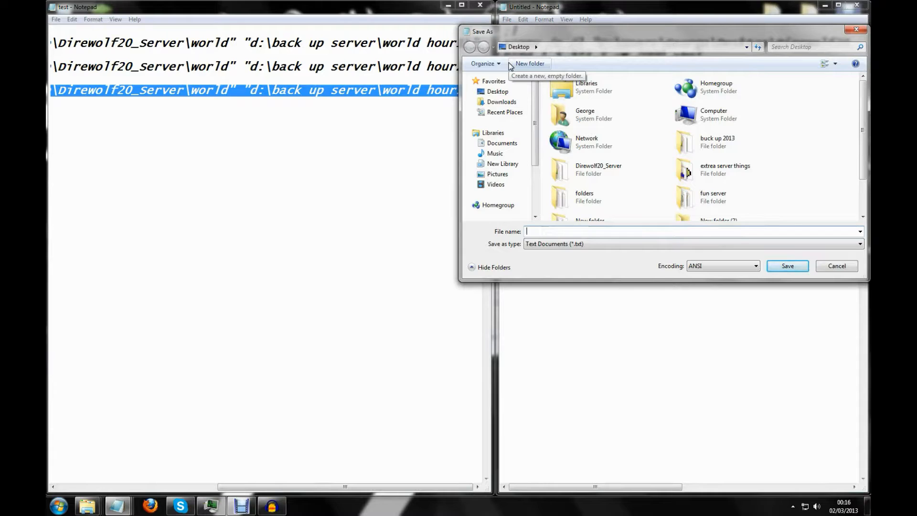
type("savemysa")
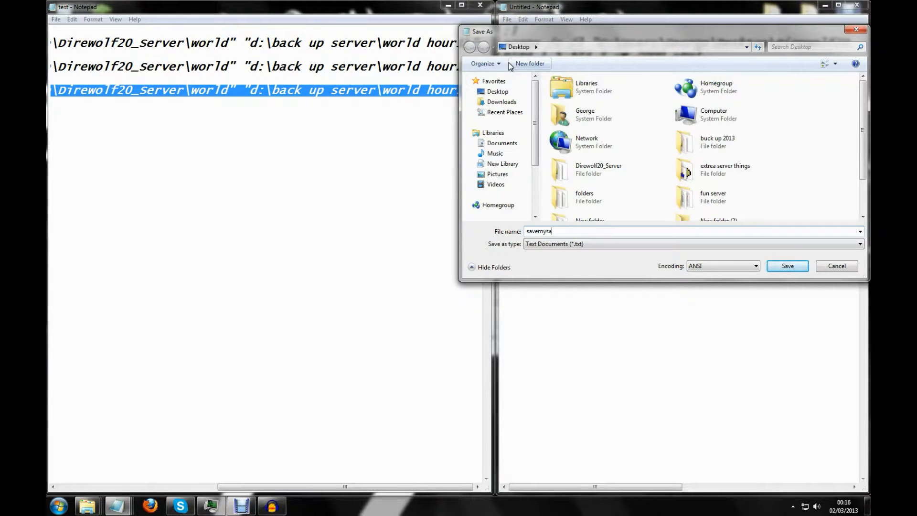
type("h")
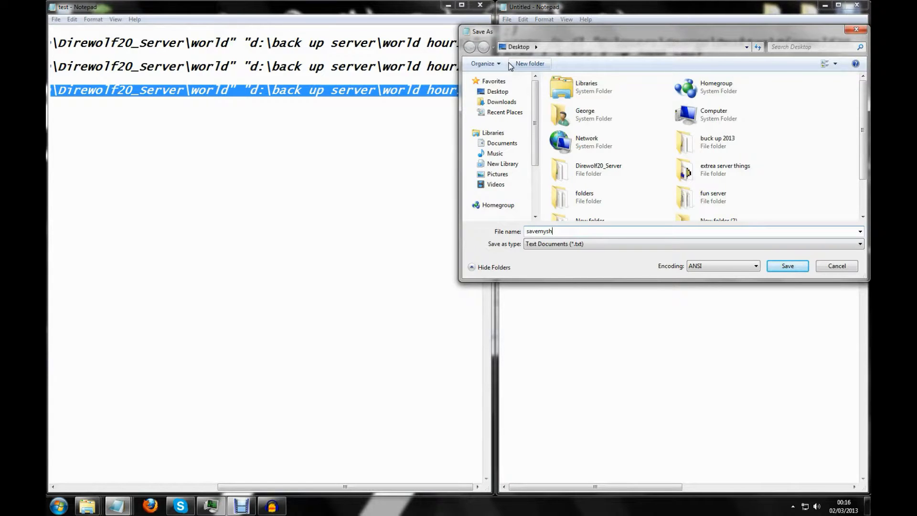
type("it.bat")
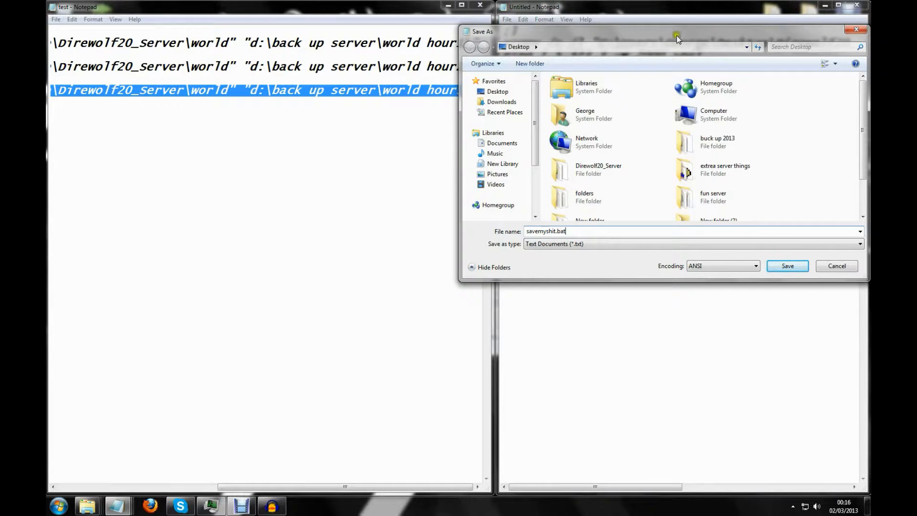
left_click(787, 266)
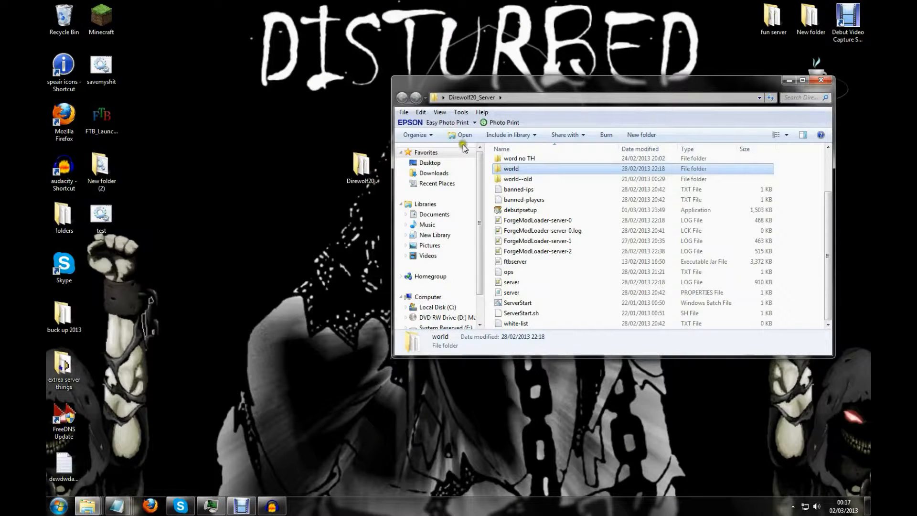
- Close the Direwolf20_Server folder, move the savemyshit batch file to the desktop centre and run it
left_click(821, 80)
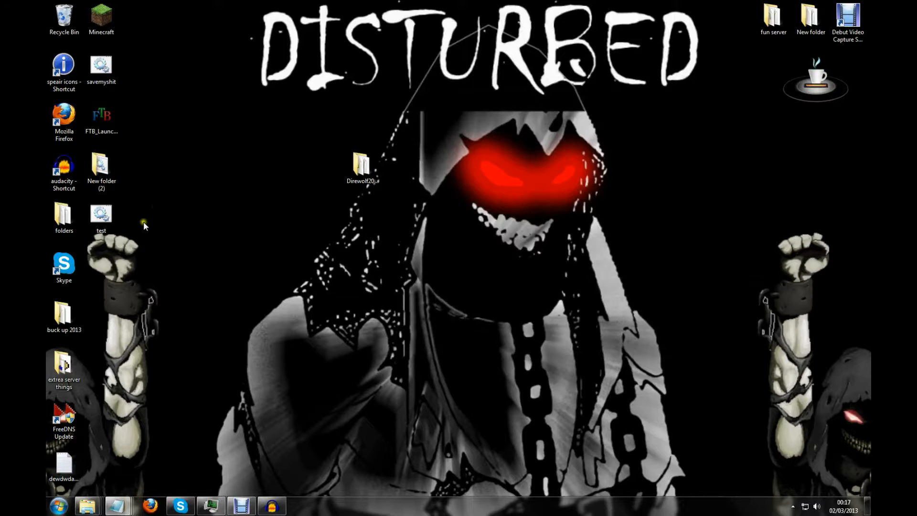
left_click_drag(101, 65, 437, 266)
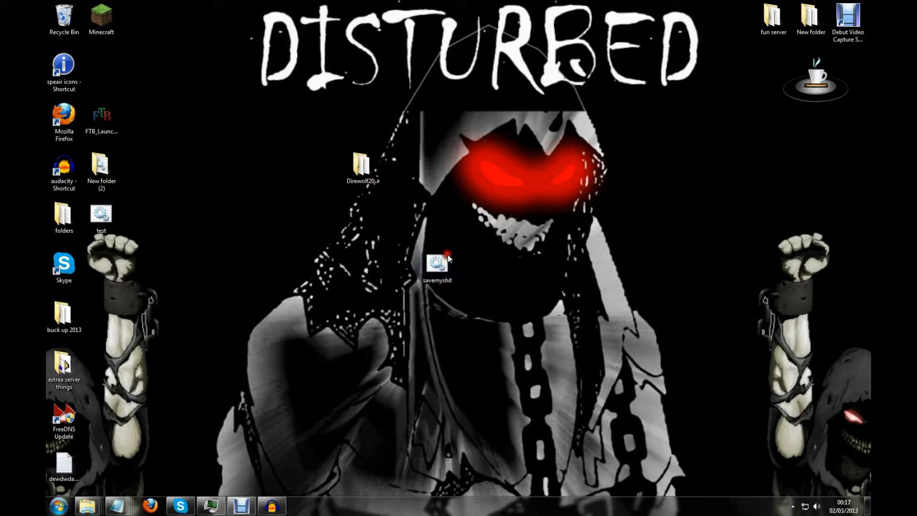
double_click(437, 263)
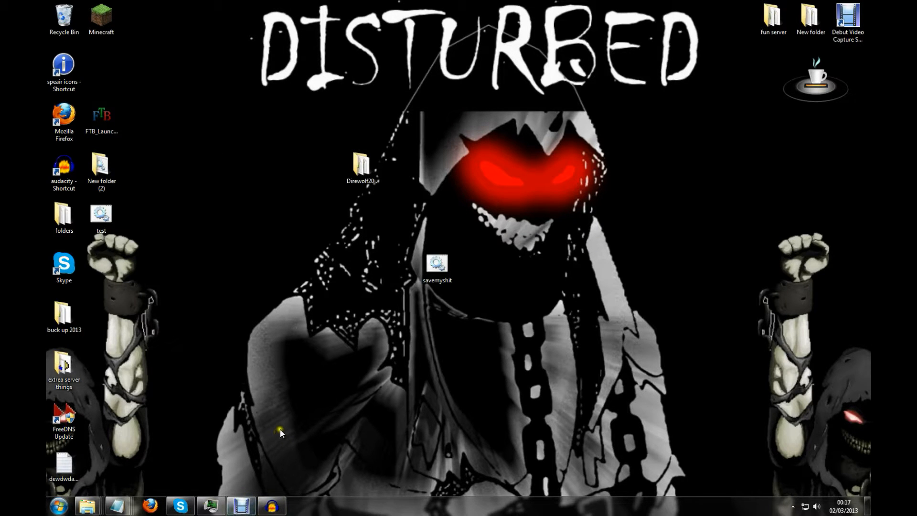
mouse_move(269, 466)
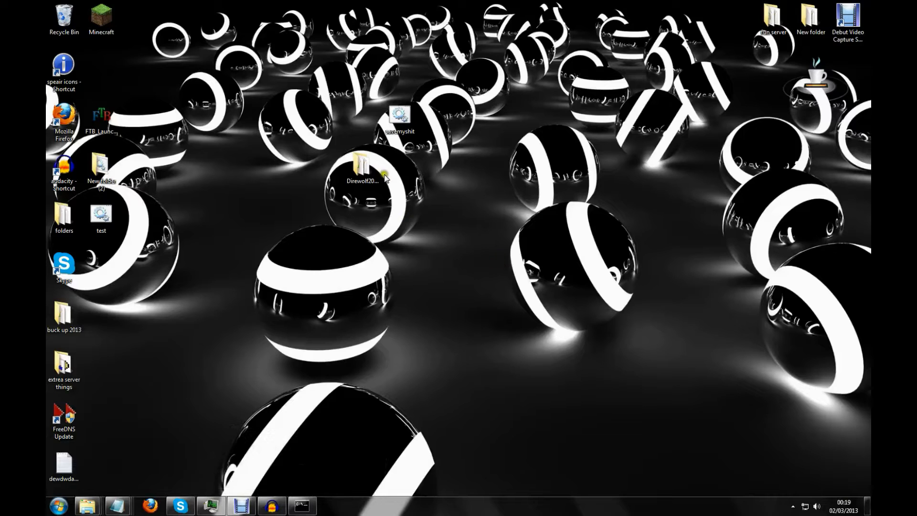
mouse_move(503, 195)
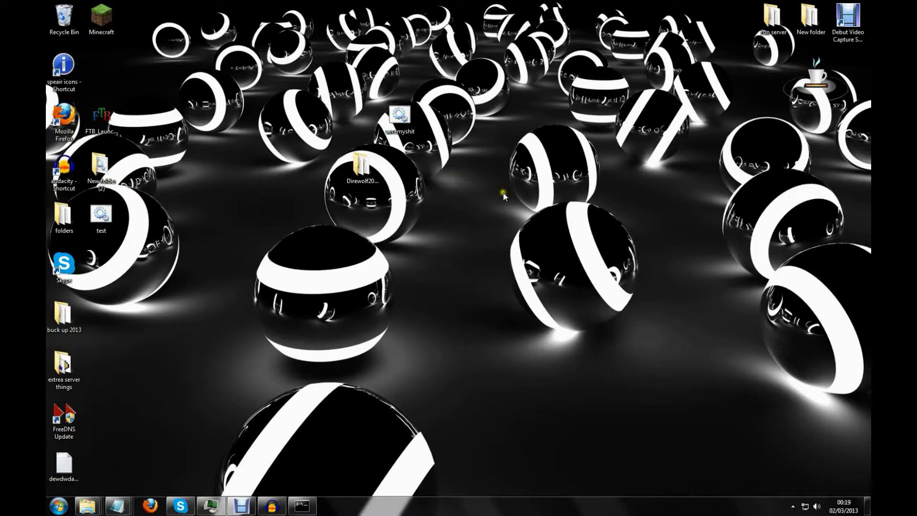
mouse_move(503, 195)
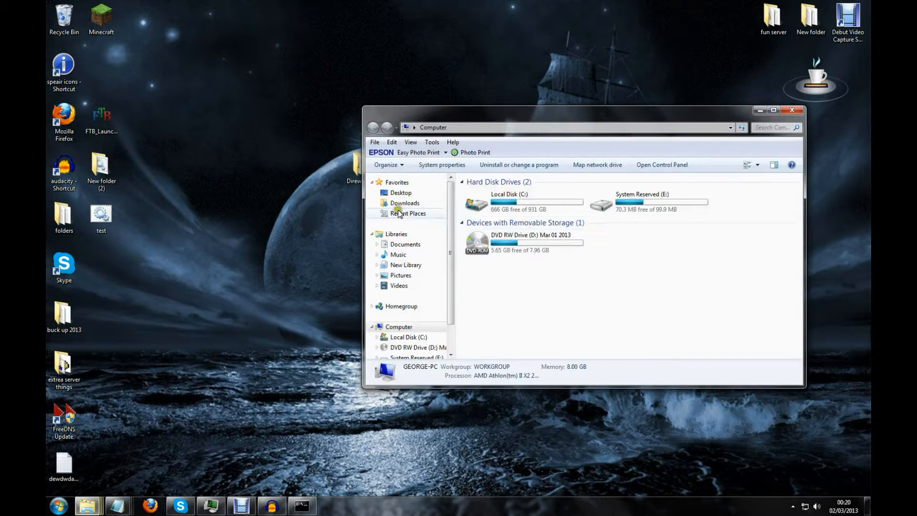
- Delete all files in D:\back up server\world hour1 to empty the backup folder
double_click(477, 242)
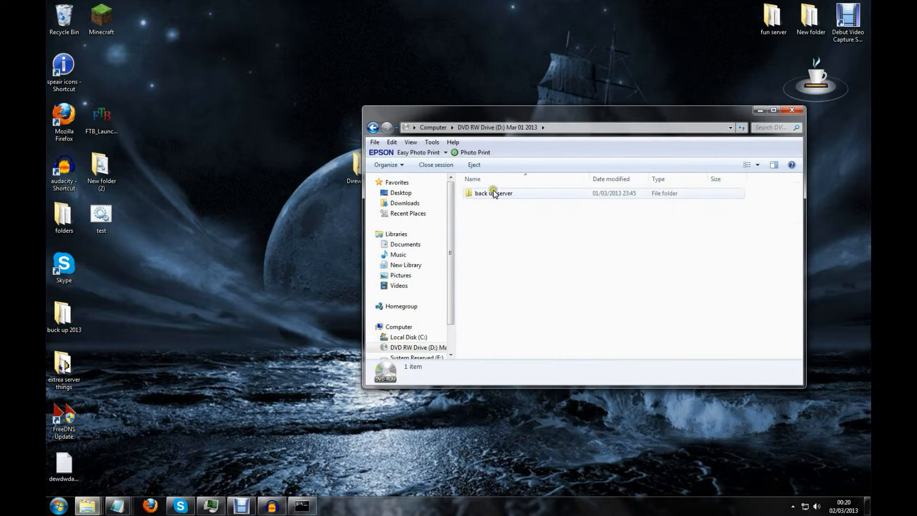
double_click(493, 193)
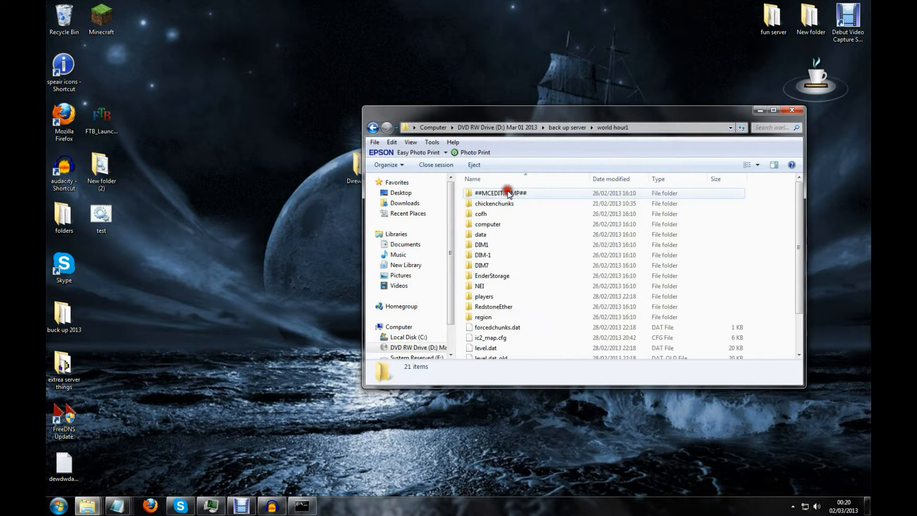
scroll("down", 3)
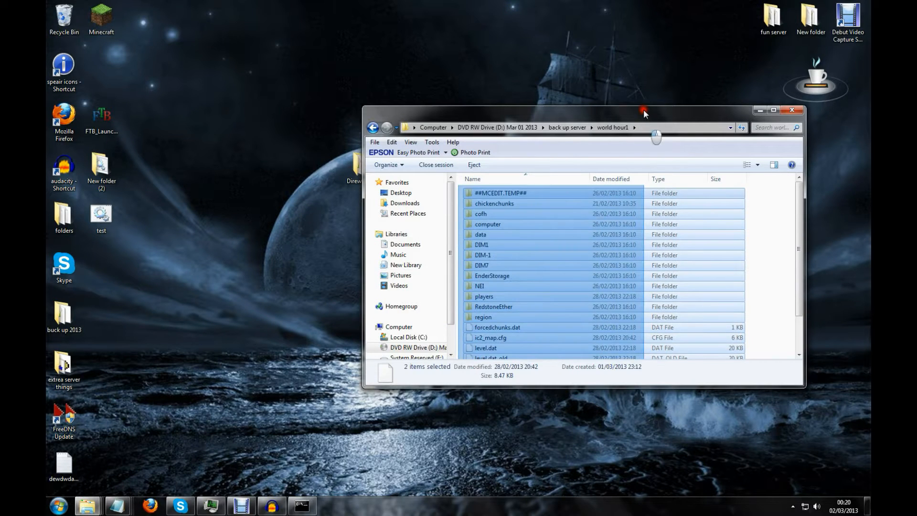
key("ctrl+a")
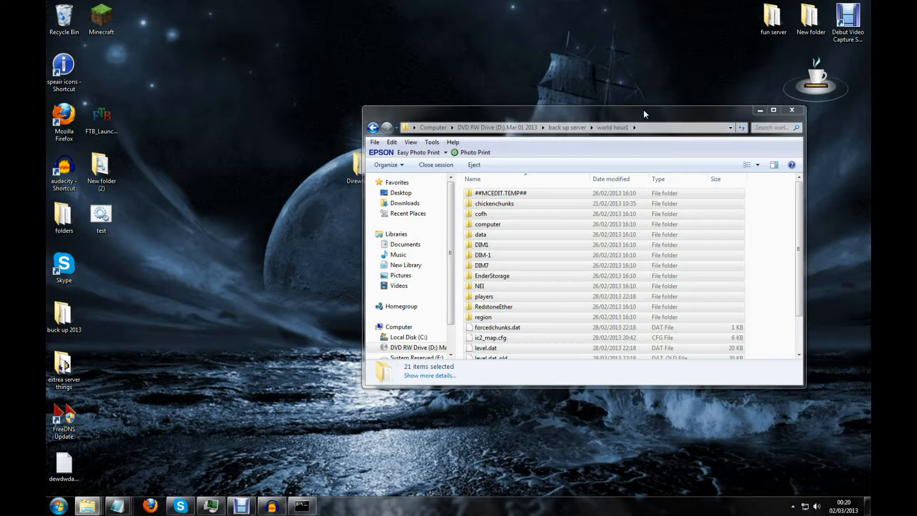
key("Delete")
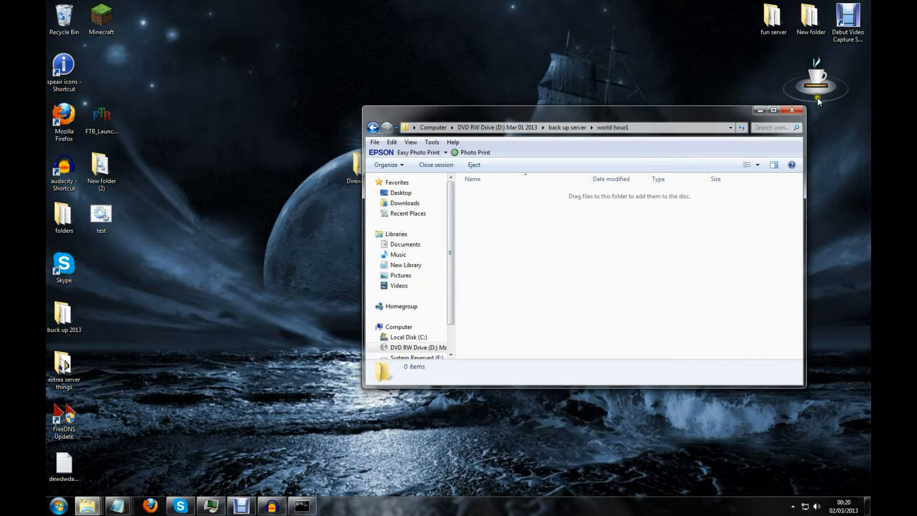
- Watch the backup window report 132 files copied, then close it
left_click(792, 110)
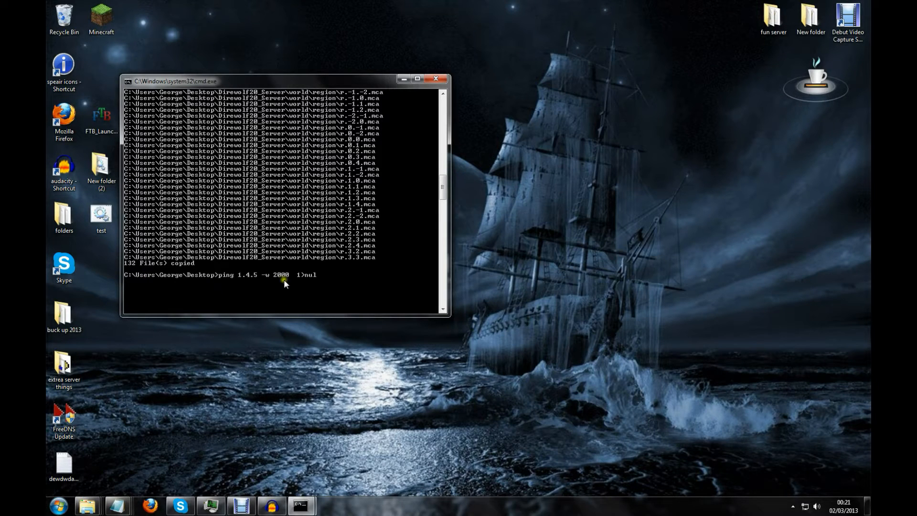
mouse_move(304, 276)
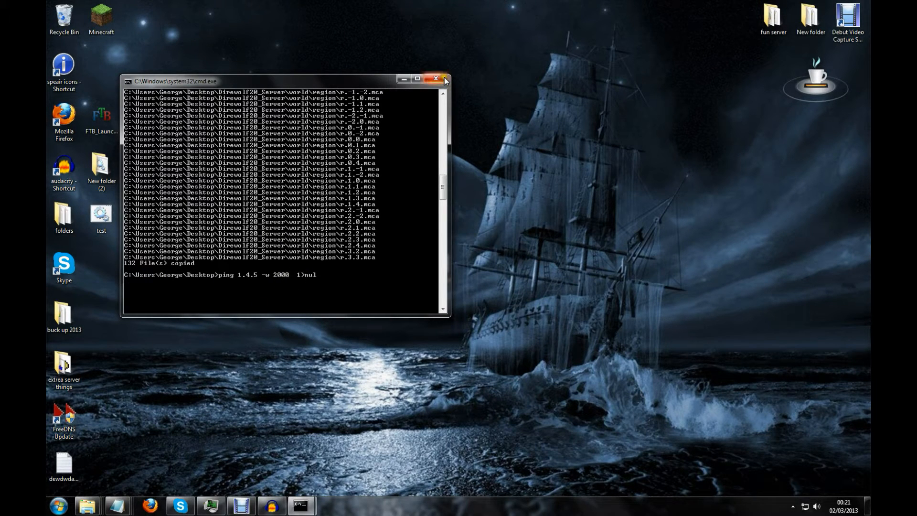
left_click(436, 79)
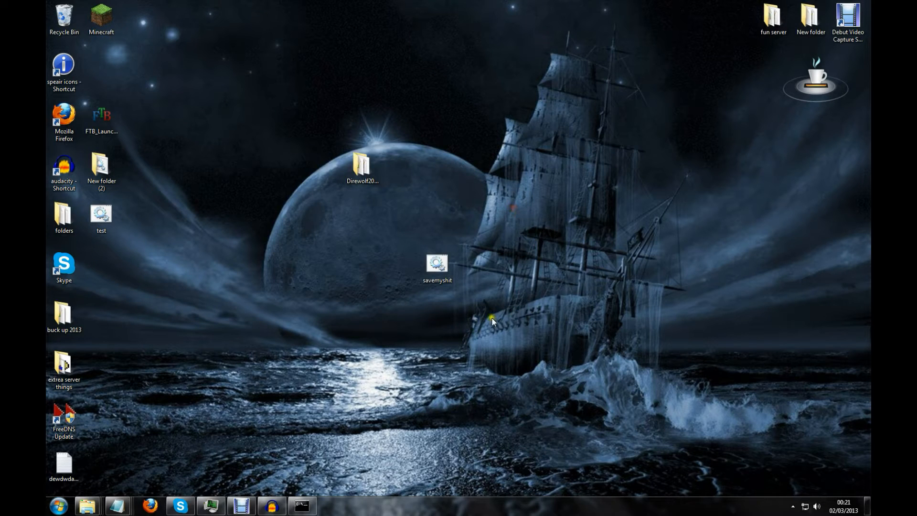
mouse_move(87, 505)
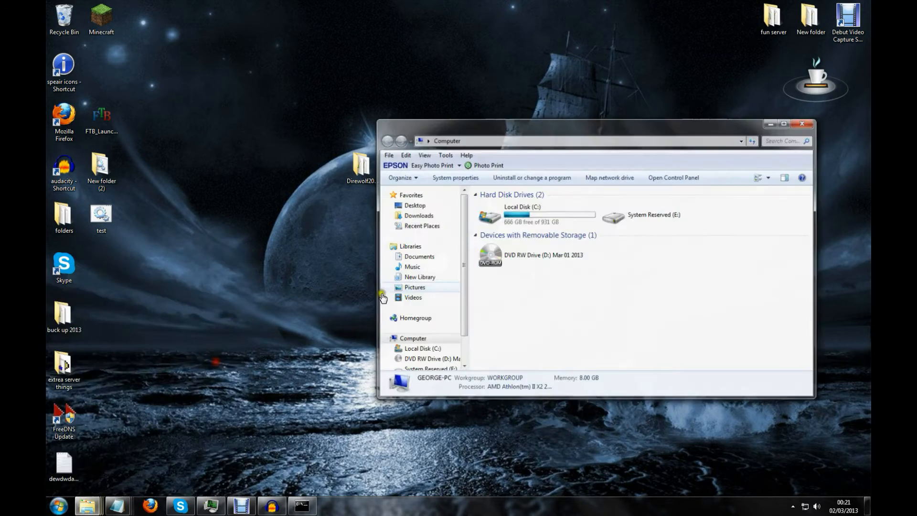
double_click(490, 254)
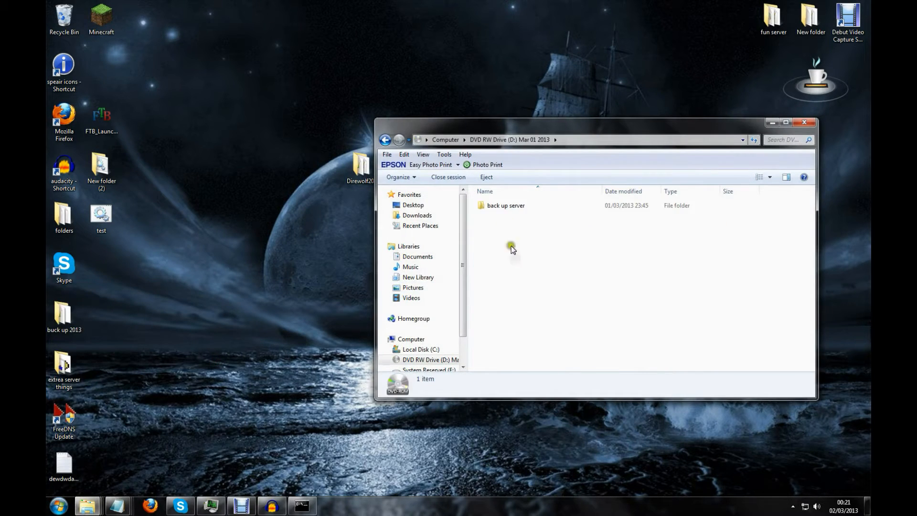
double_click(505, 206)
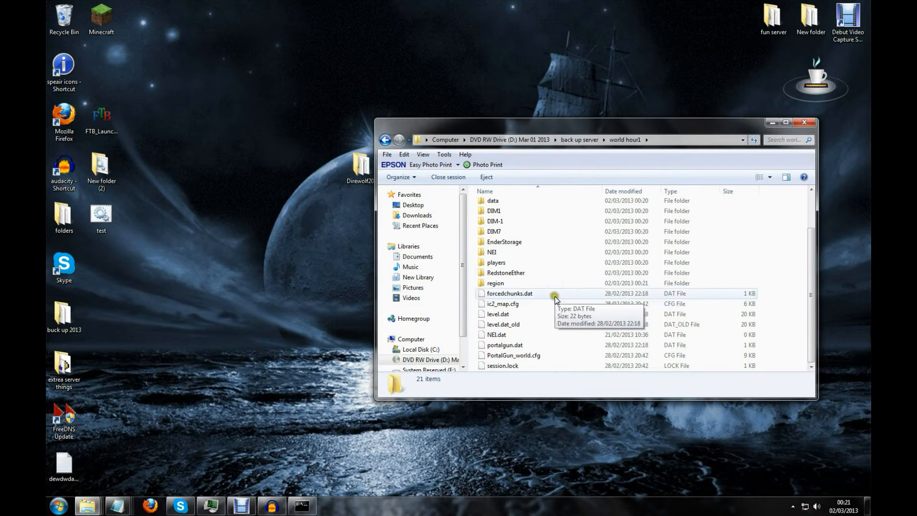
mouse_move(528, 324)
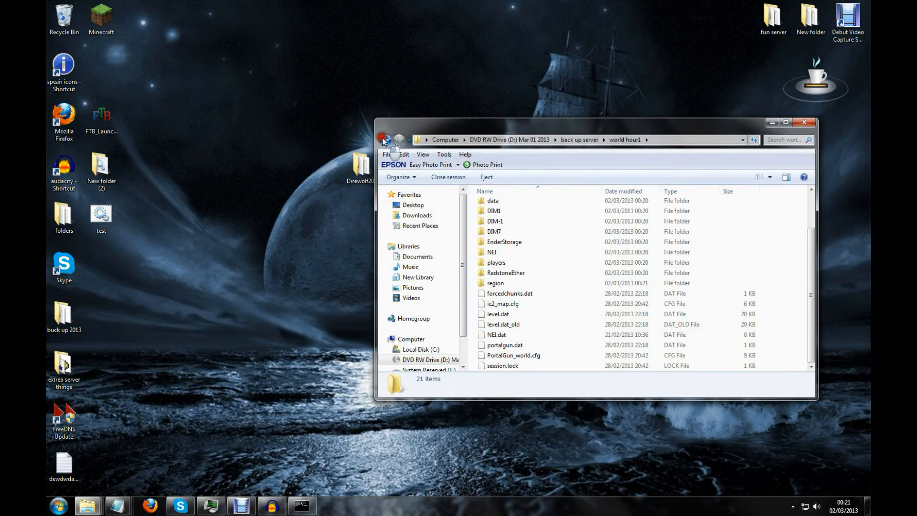
left_click(385, 139)
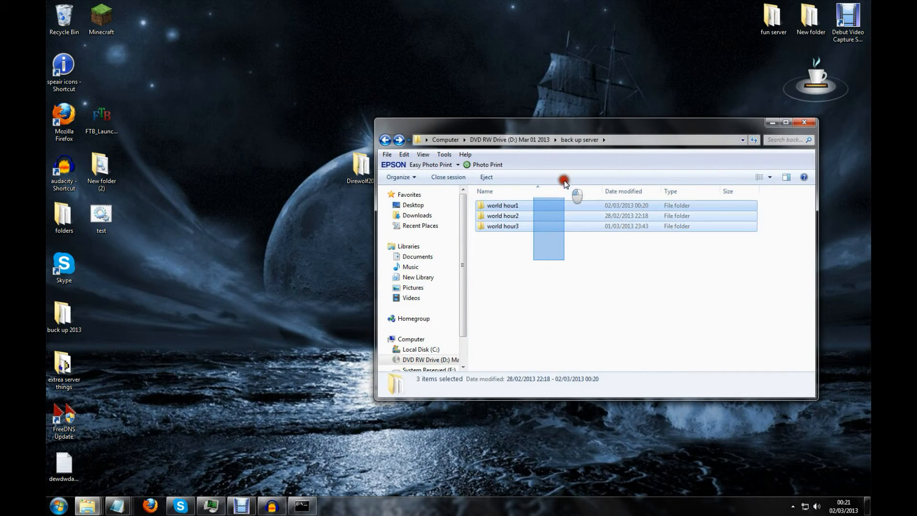
left_click(502, 205)
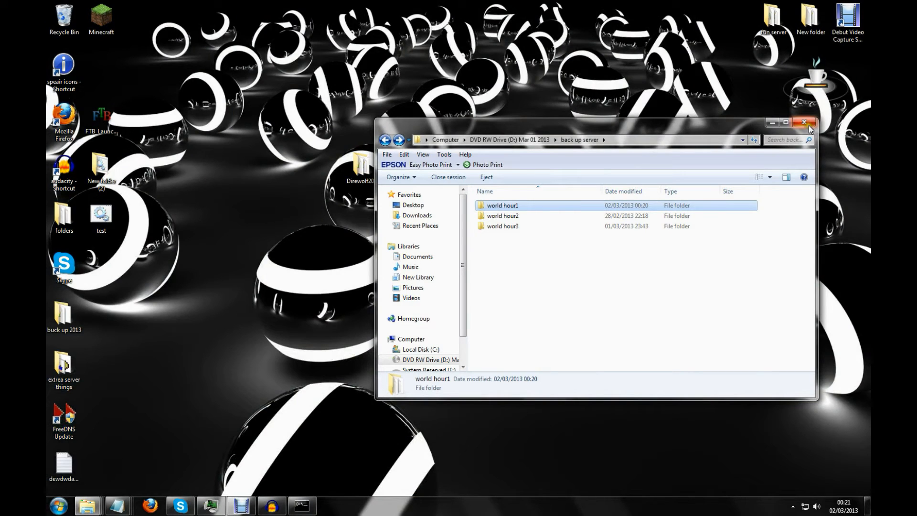
left_click(810, 123)
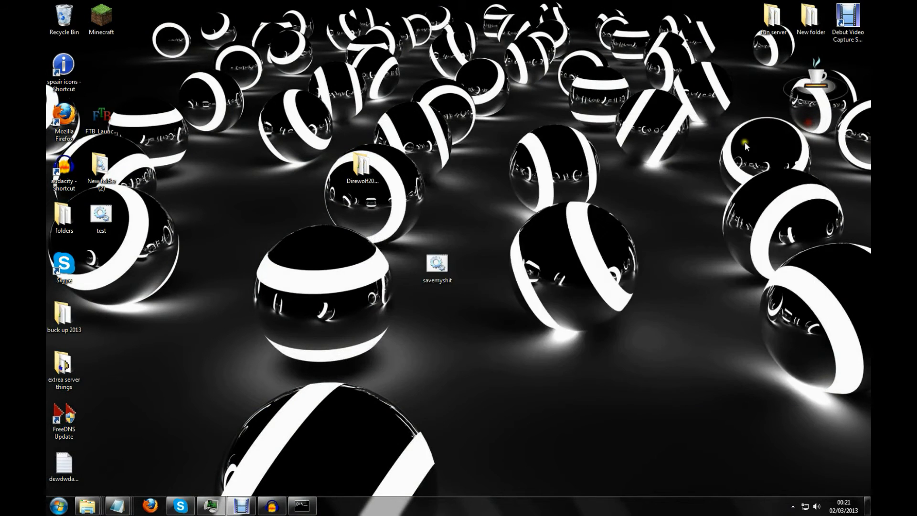
mouse_move(356, 474)
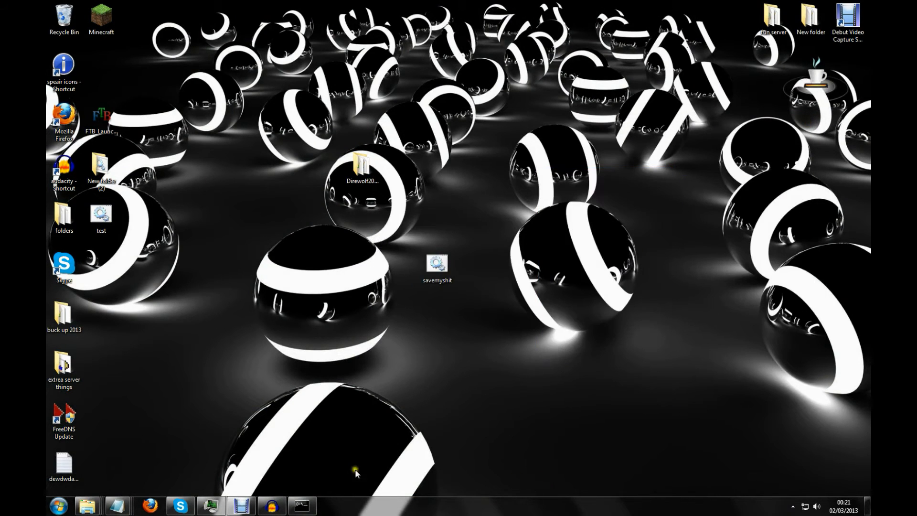
mouse_move(319, 338)
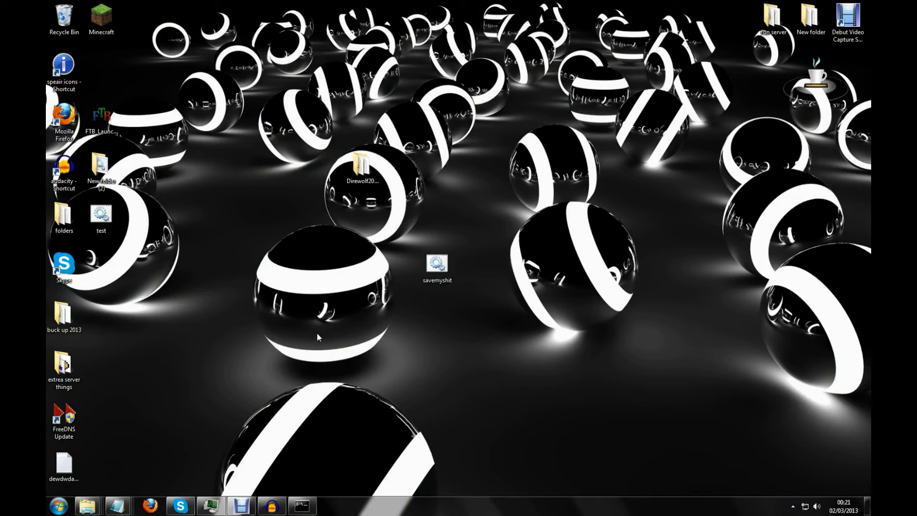